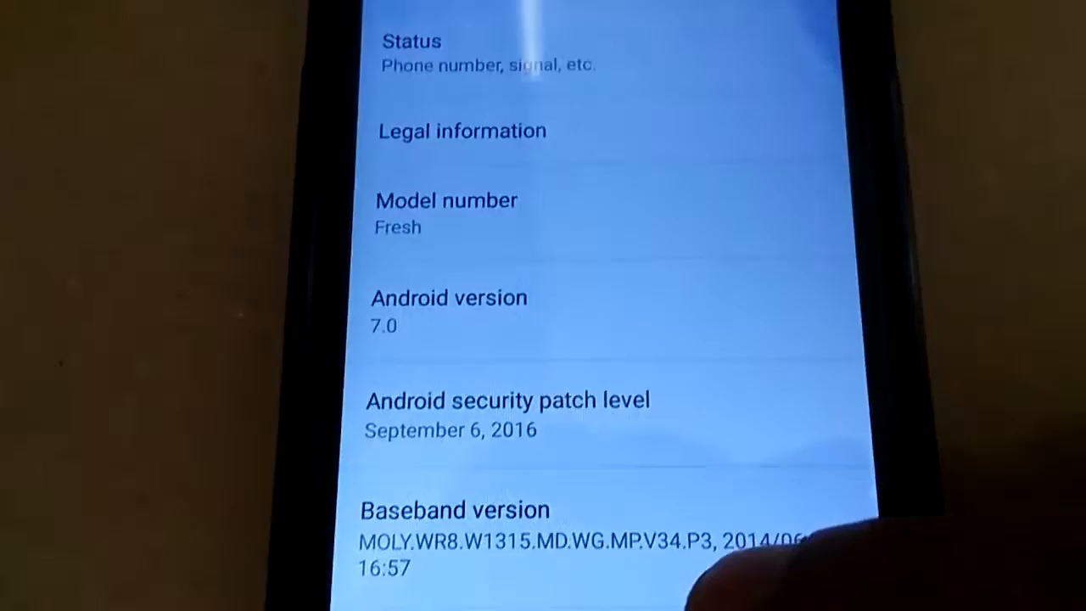
Leave About phone (Android 7.0) and scroll the Settings list to Languages & input.
scroll(down, 3)
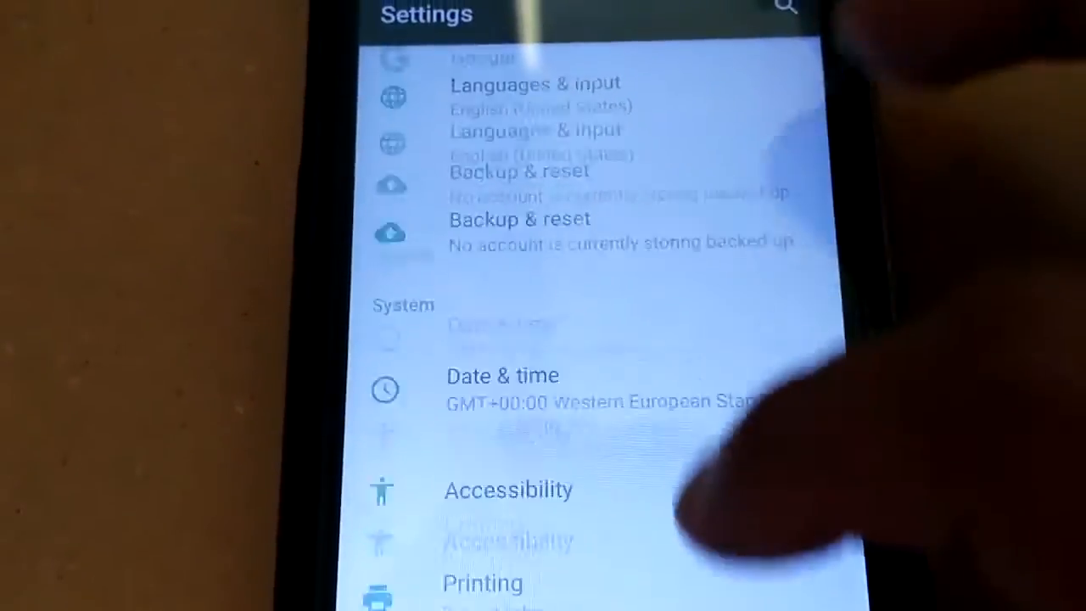
scroll(down, 3)
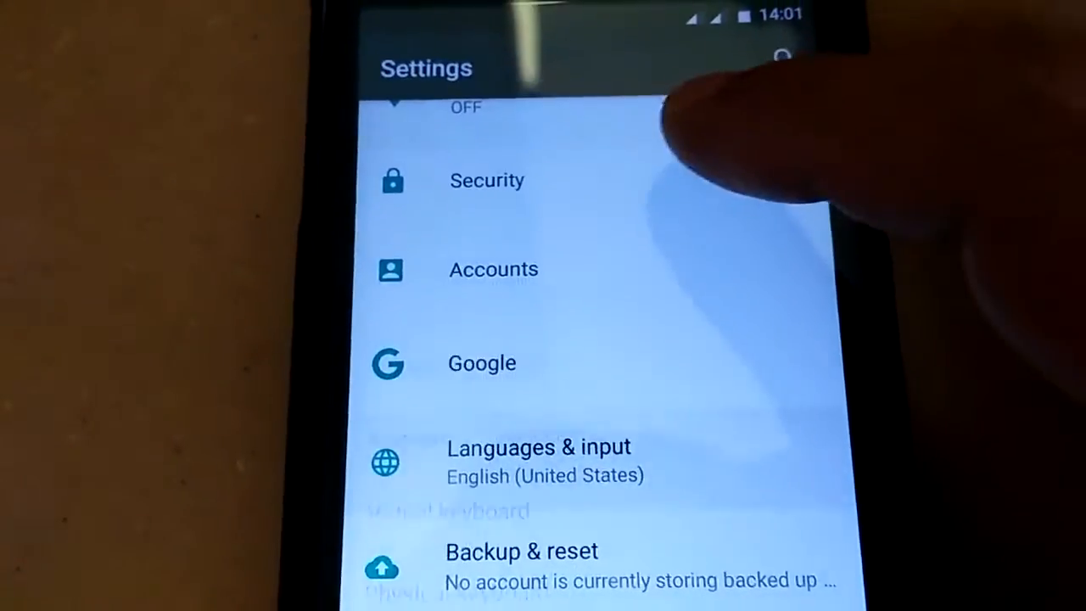
In Languages & input, add Español (Estados Unidos) and Português (Portugal) as languages.
click(538, 447)
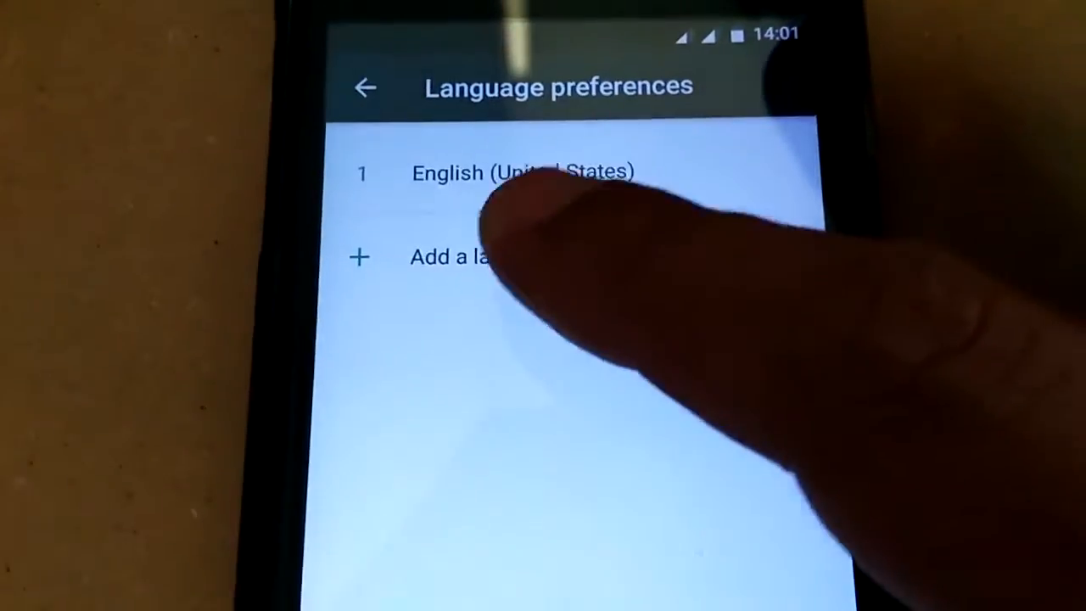
click(452, 258)
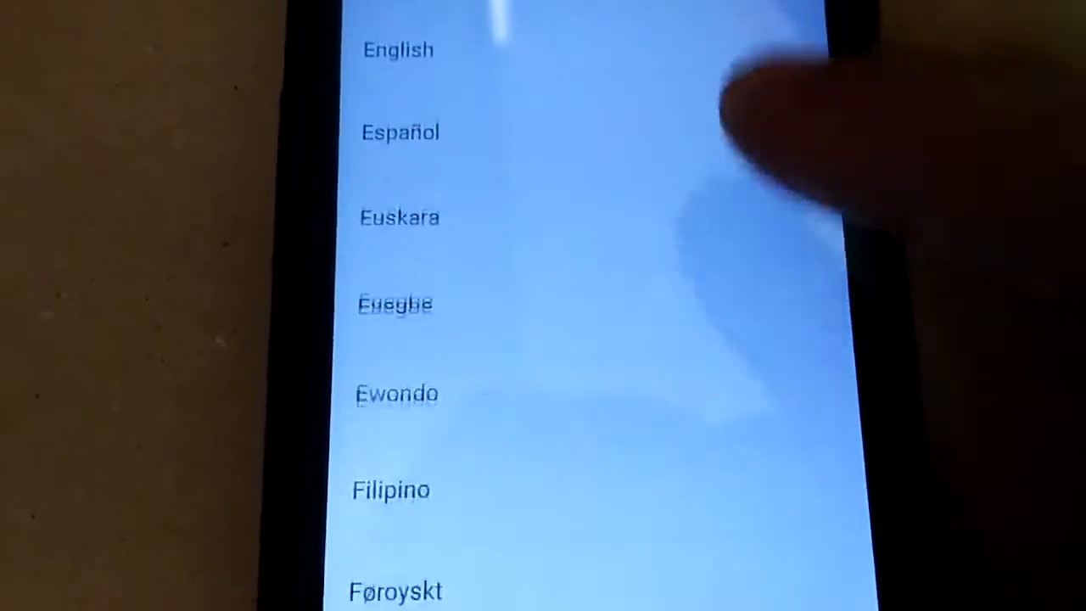
scroll(down, 3)
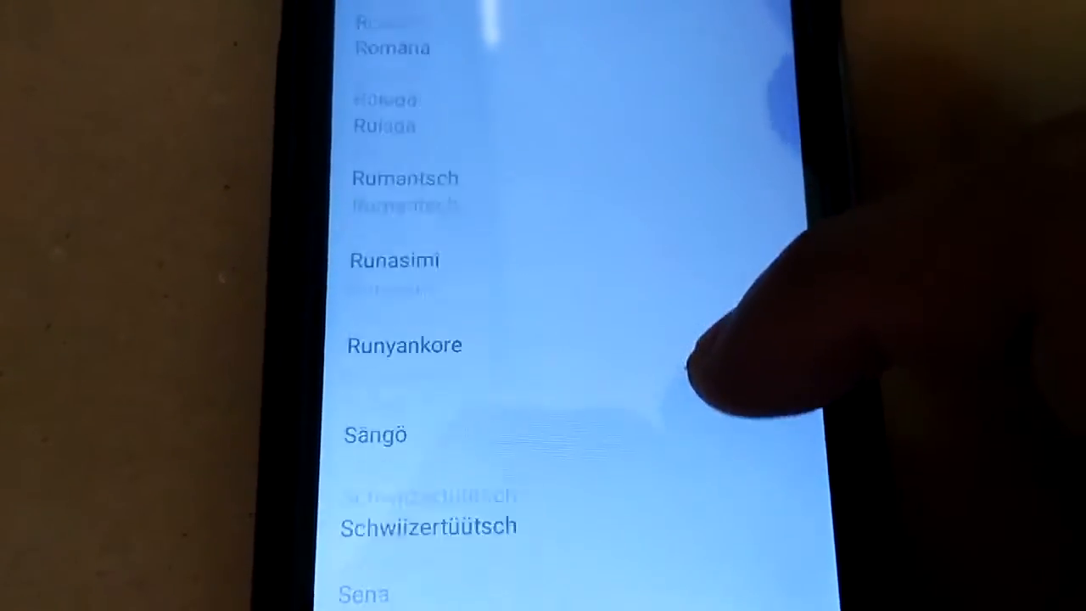
scroll(down, 3)
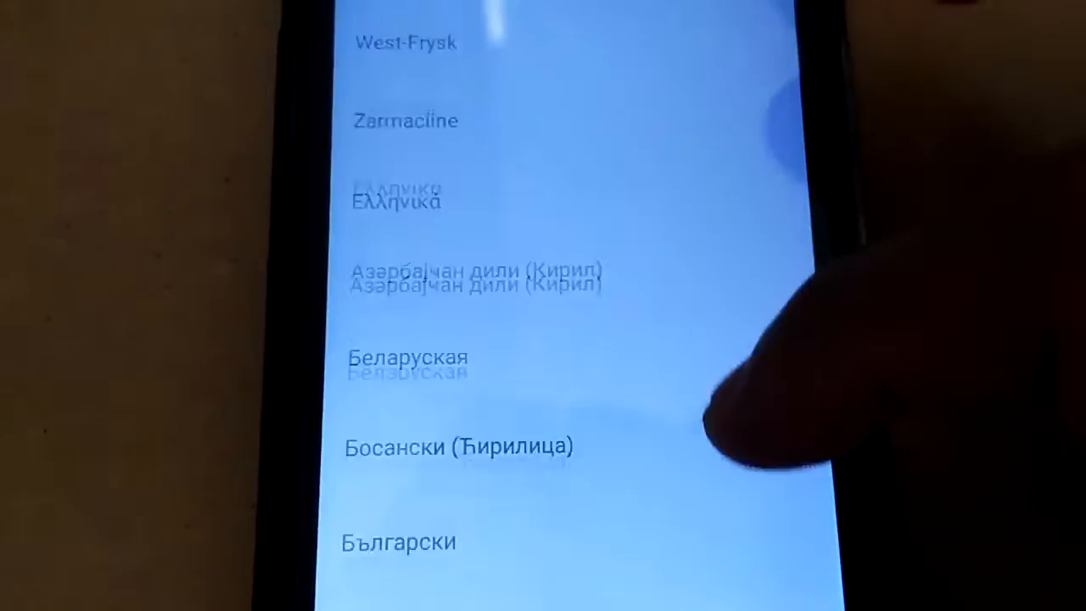
scroll(down, 3)
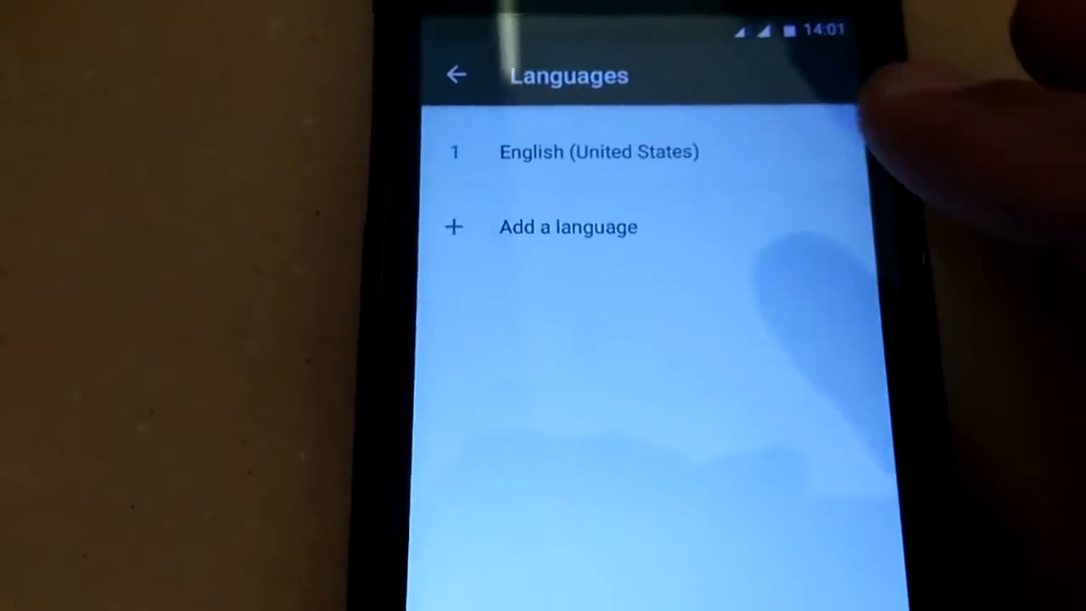
click(566, 227)
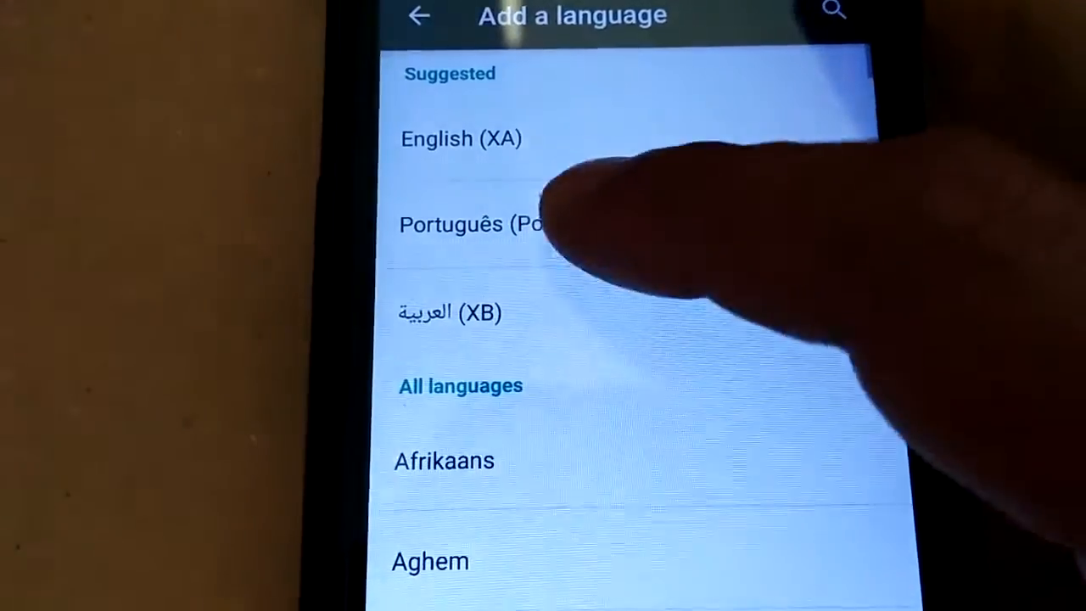
click(470, 224)
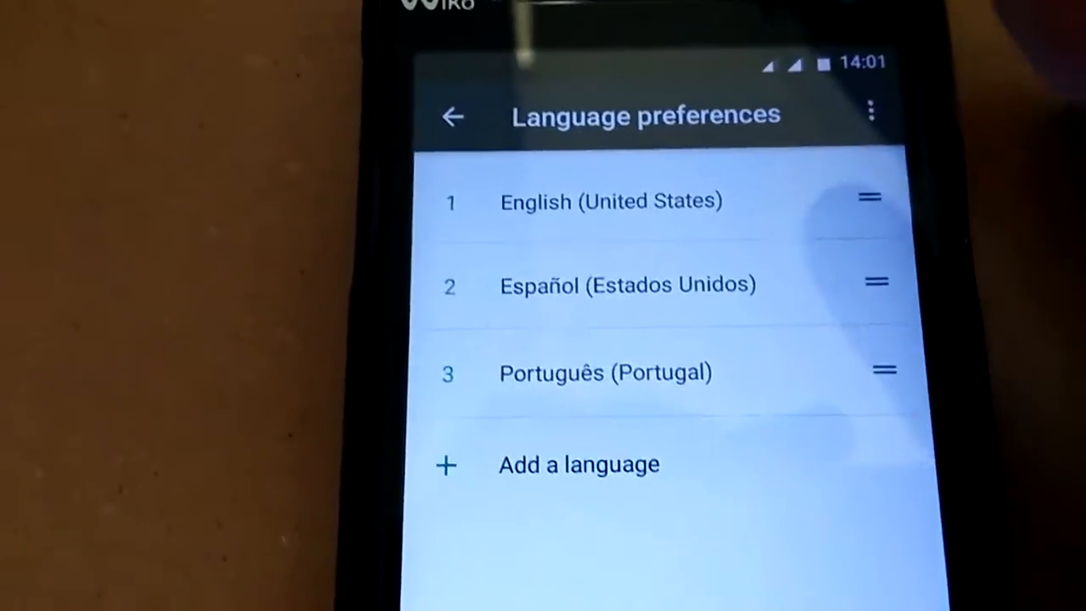
Drag Español to the top, then restore English (United States) first and go back.
click(452, 116)
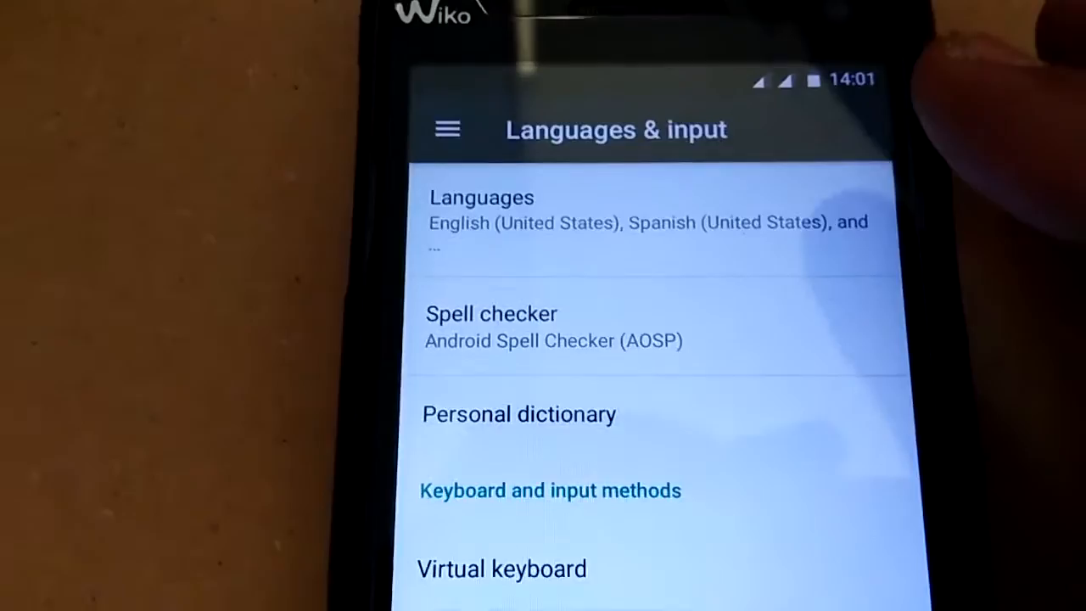
click(481, 197)
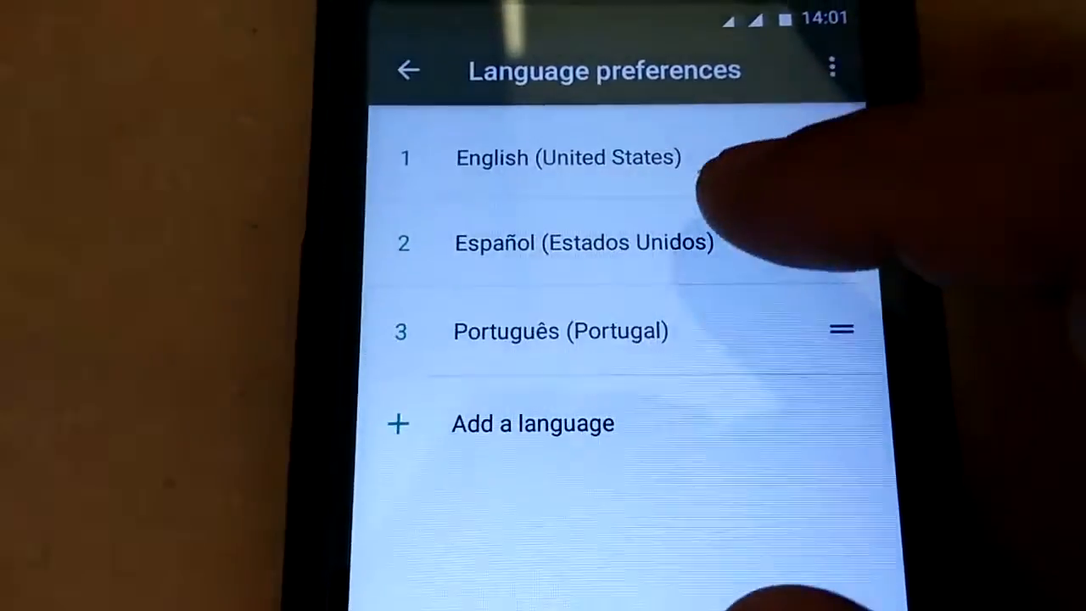
drag(840, 246, 840, 157)
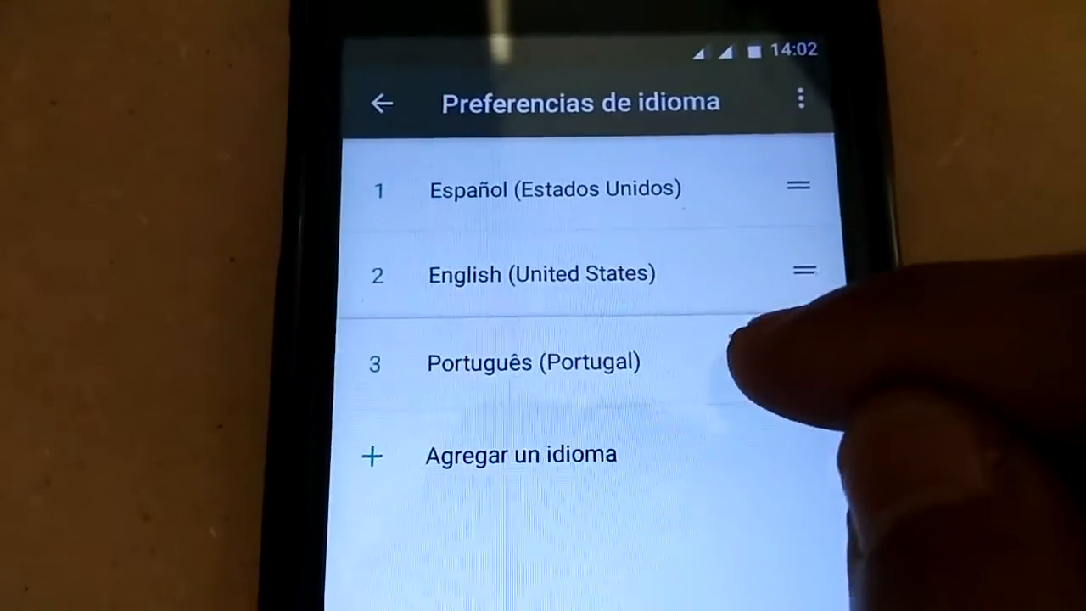
drag(797, 362, 798, 187)
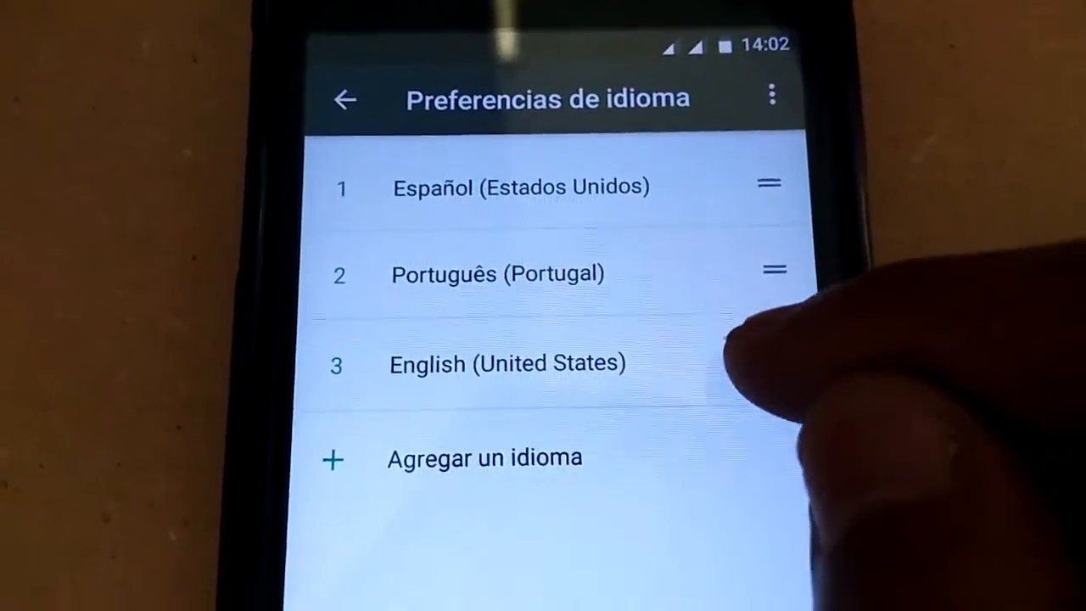
drag(767, 362, 767, 184)
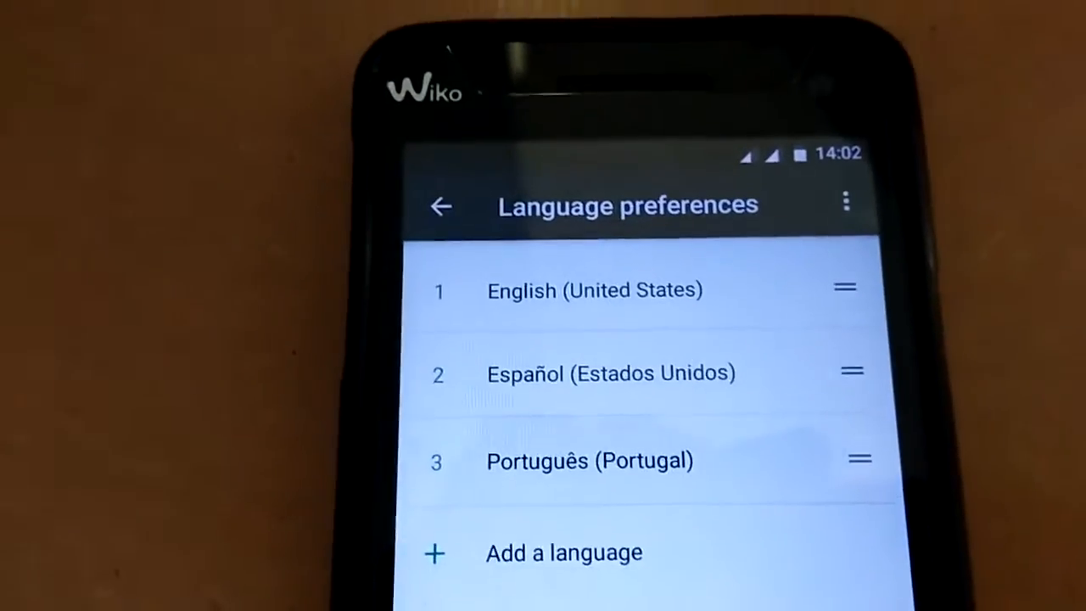
click(440, 205)
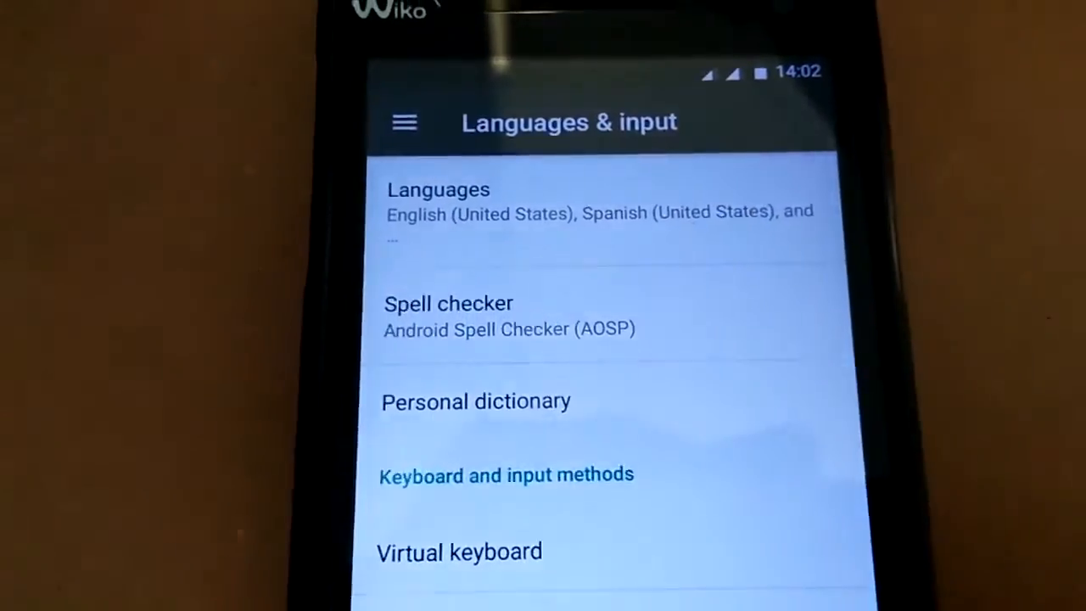
Check Android Keyboard (AOSP) covers English, Spanish and Portuguese, then return to Settings.
scroll(down, 3)
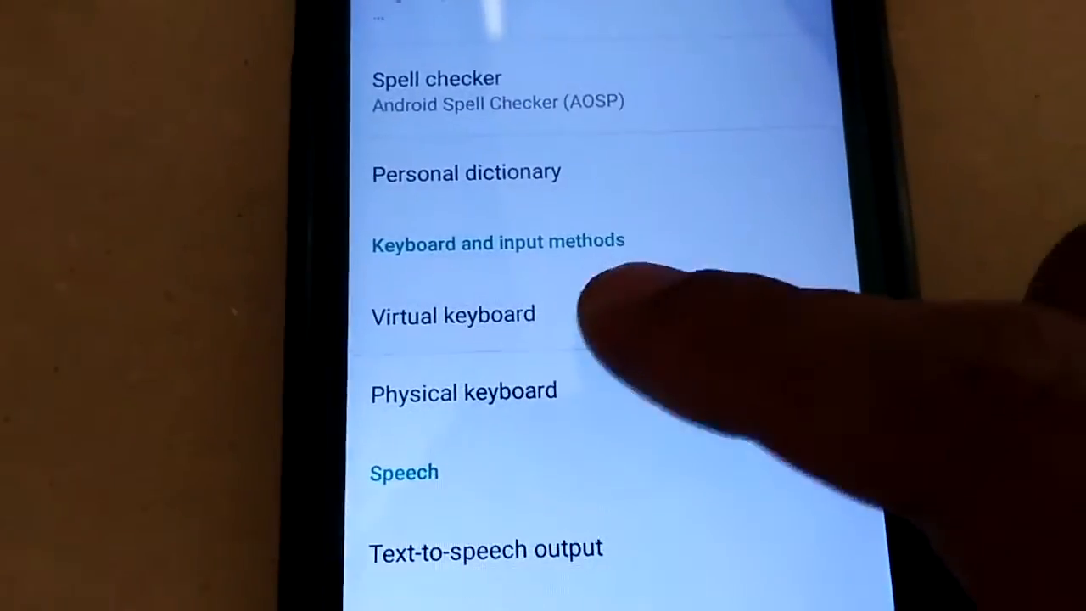
click(453, 315)
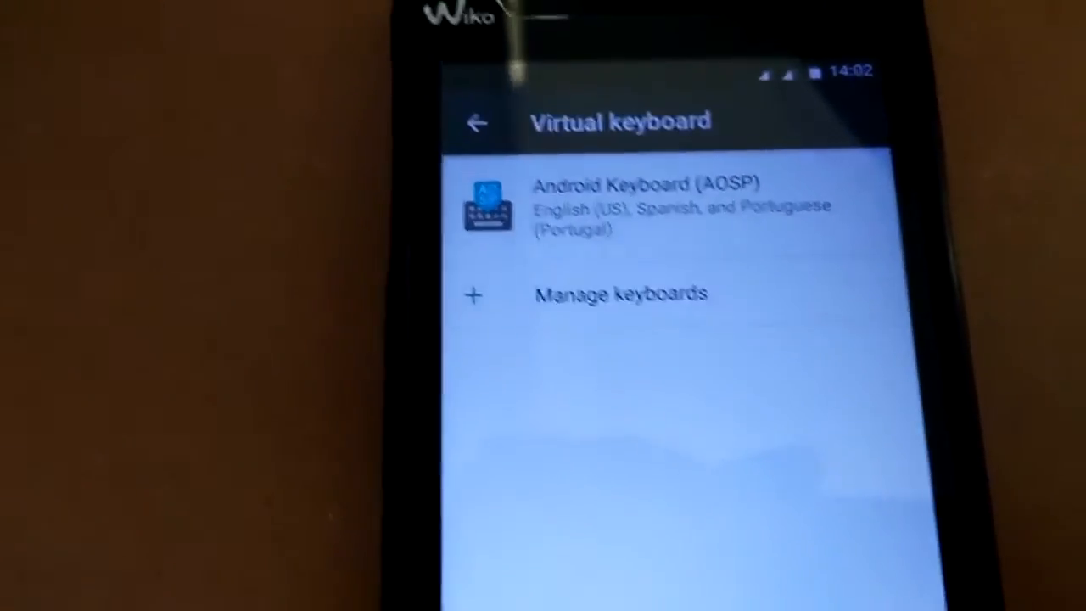
click(476, 122)
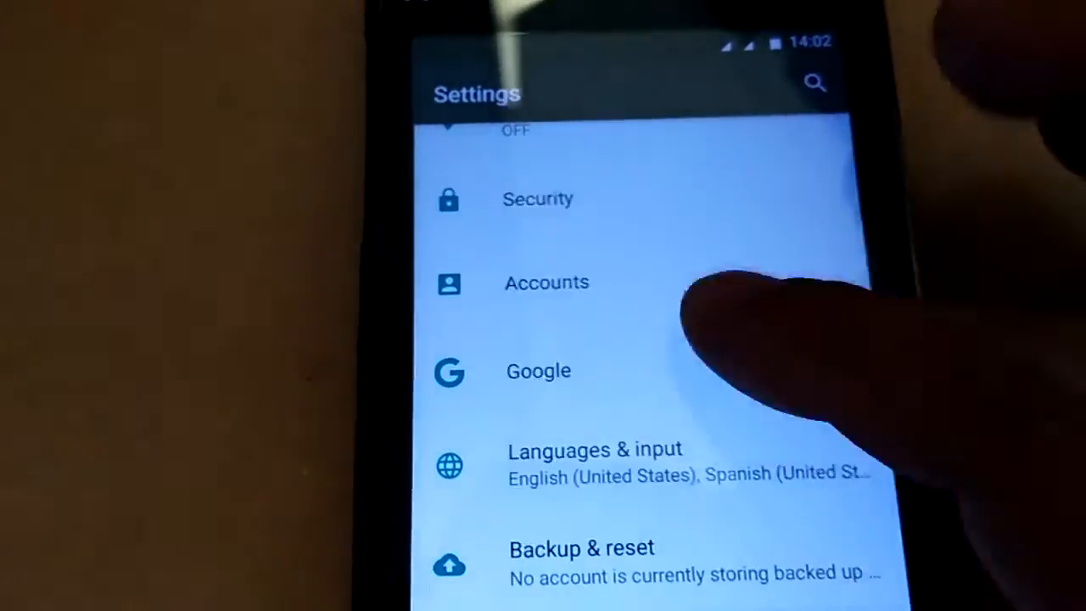
scroll(down, 3)
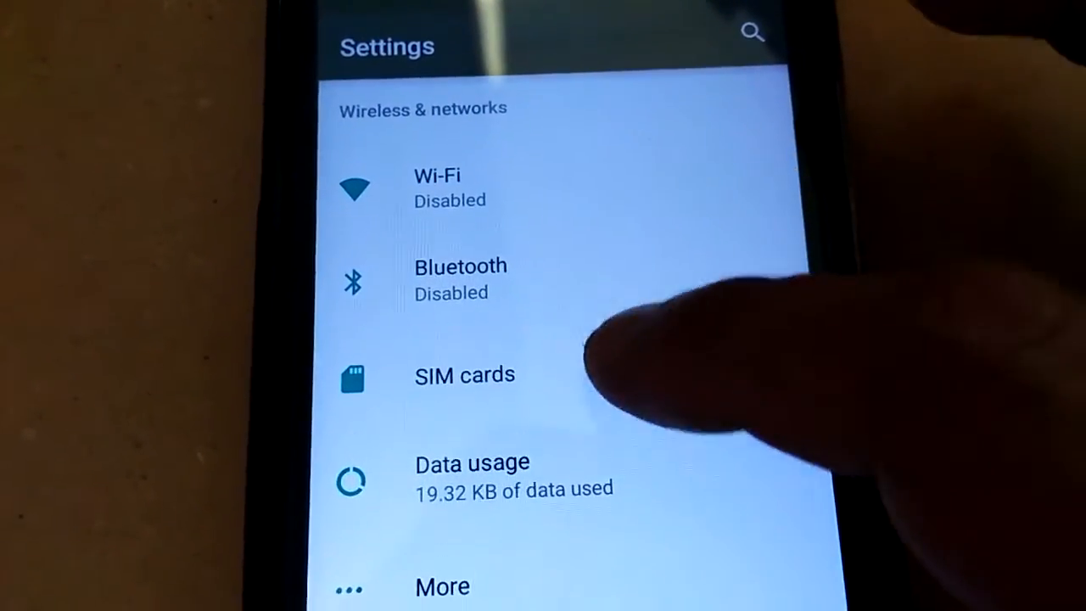
Review SIM slot 1 and the cellular data SIM, then check the 19 KB data usage.
click(464, 374)
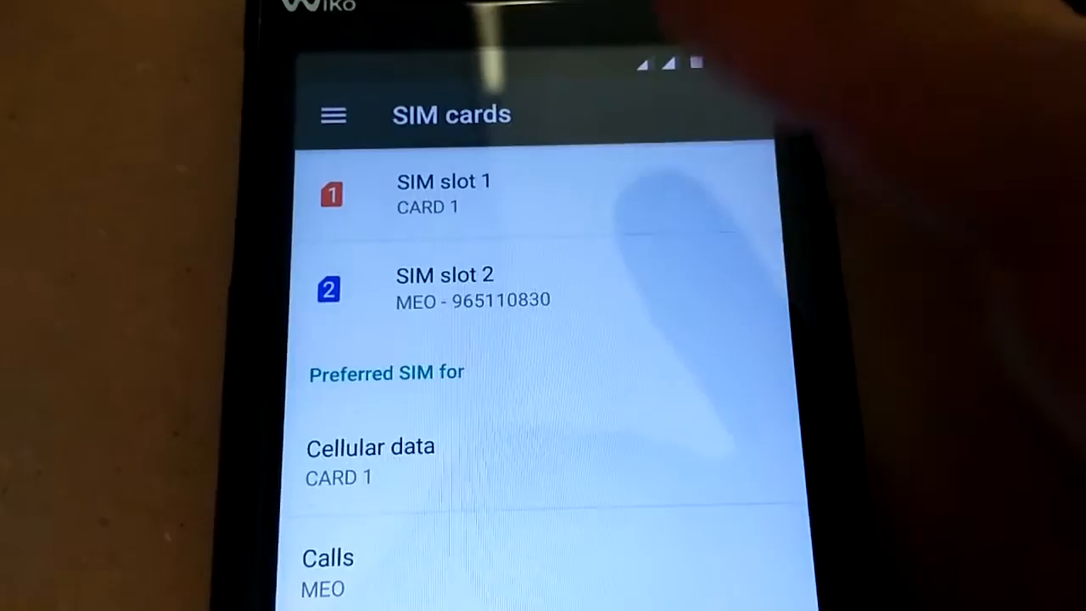
click(441, 191)
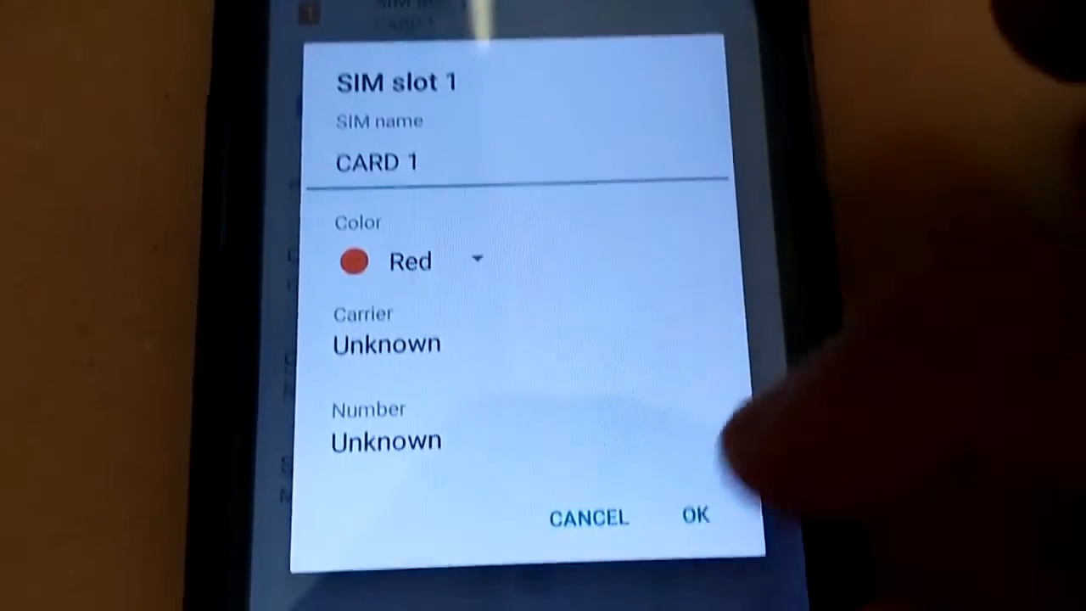
click(694, 517)
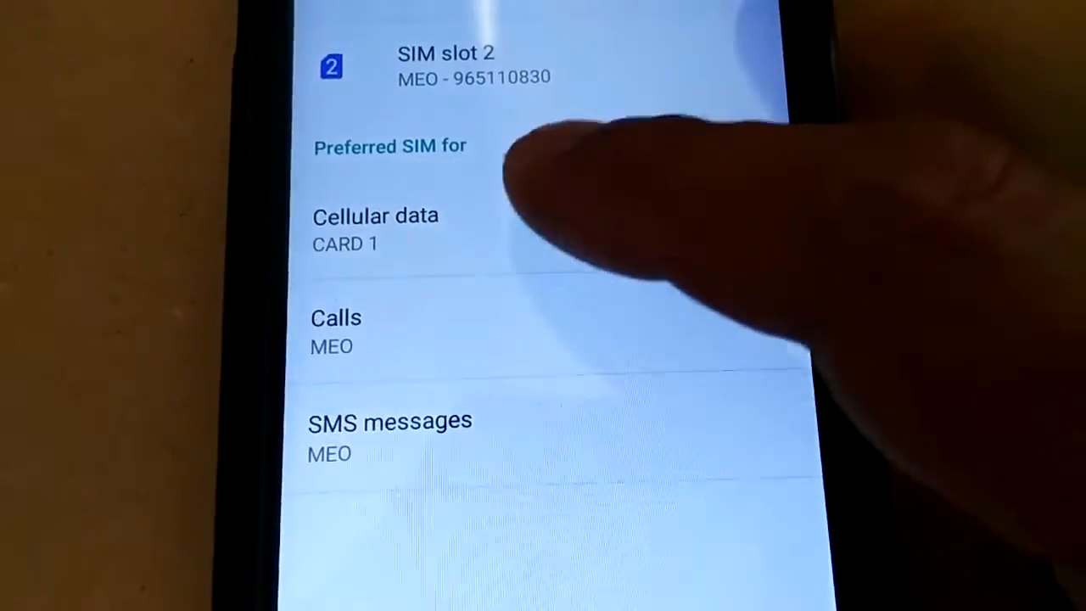
click(375, 230)
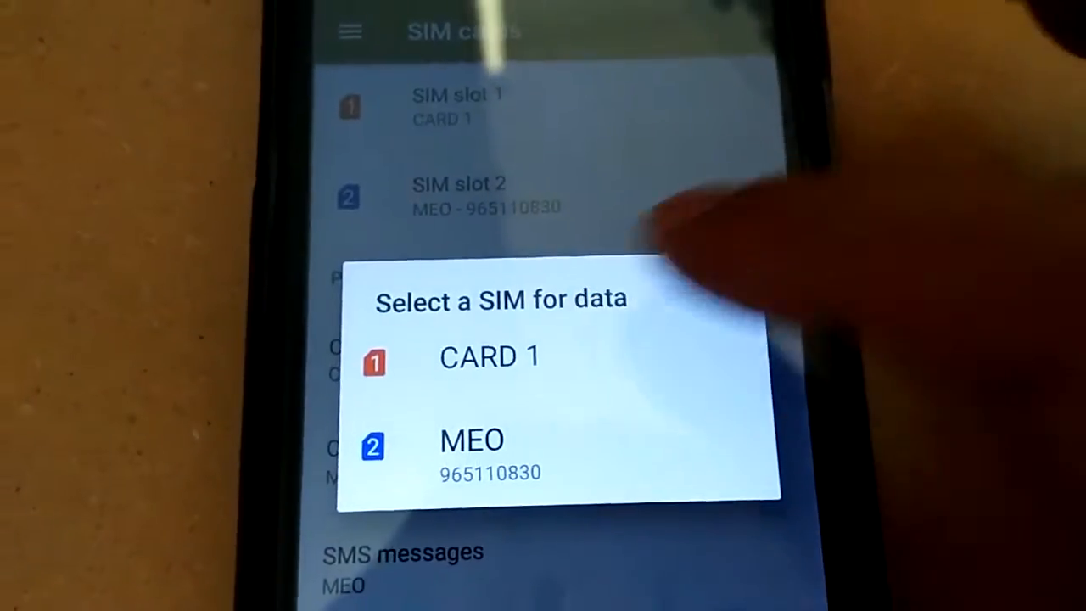
click(490, 357)
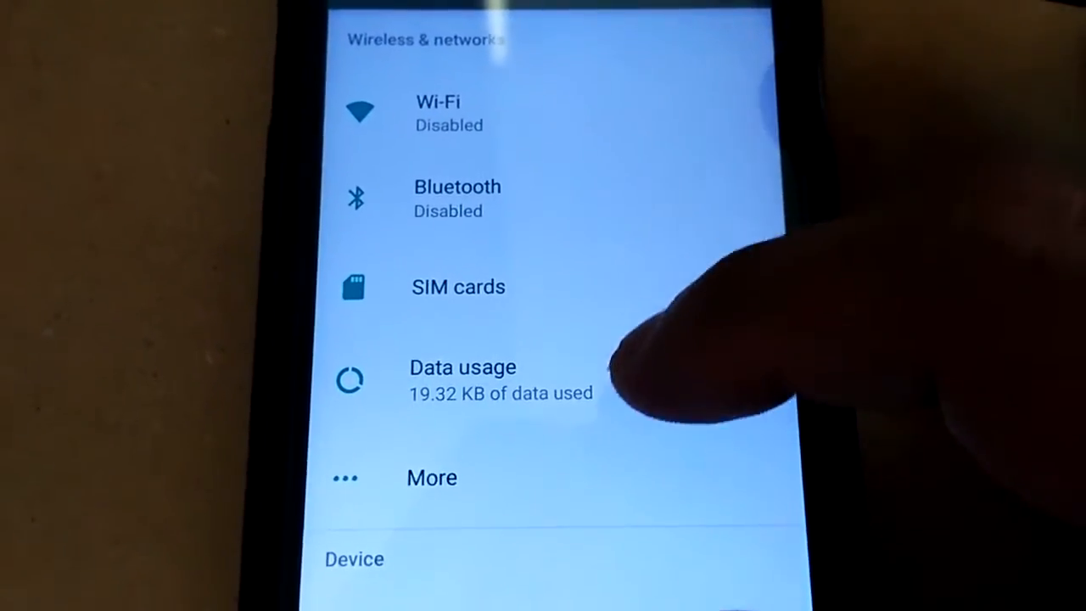
click(462, 377)
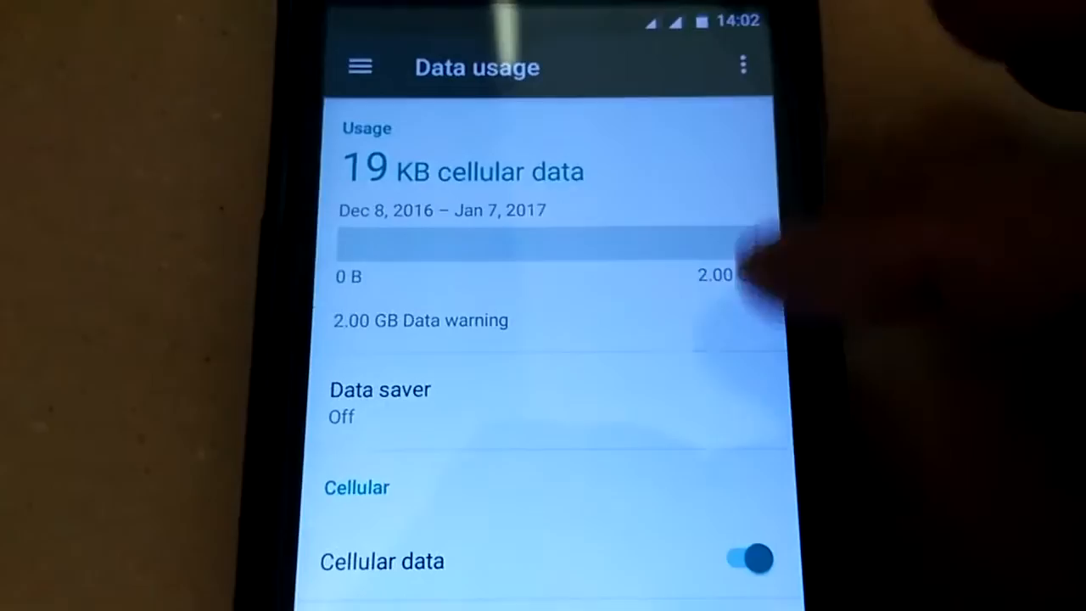
scroll(down, 3)
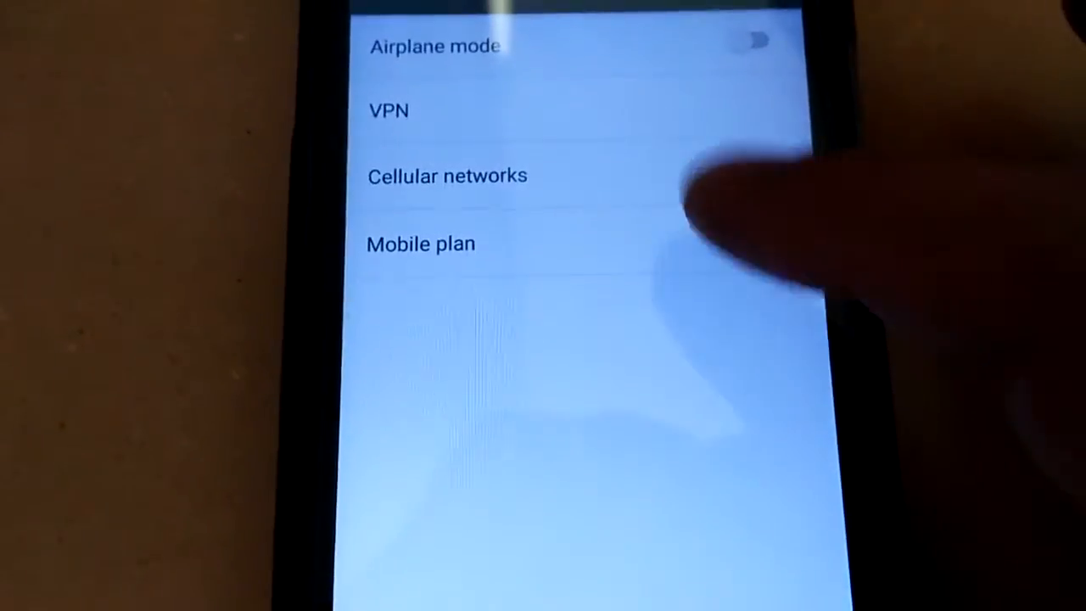
Under Cellular networks, give the MEO SIM preferred type 2G and data roaming on.
click(447, 175)
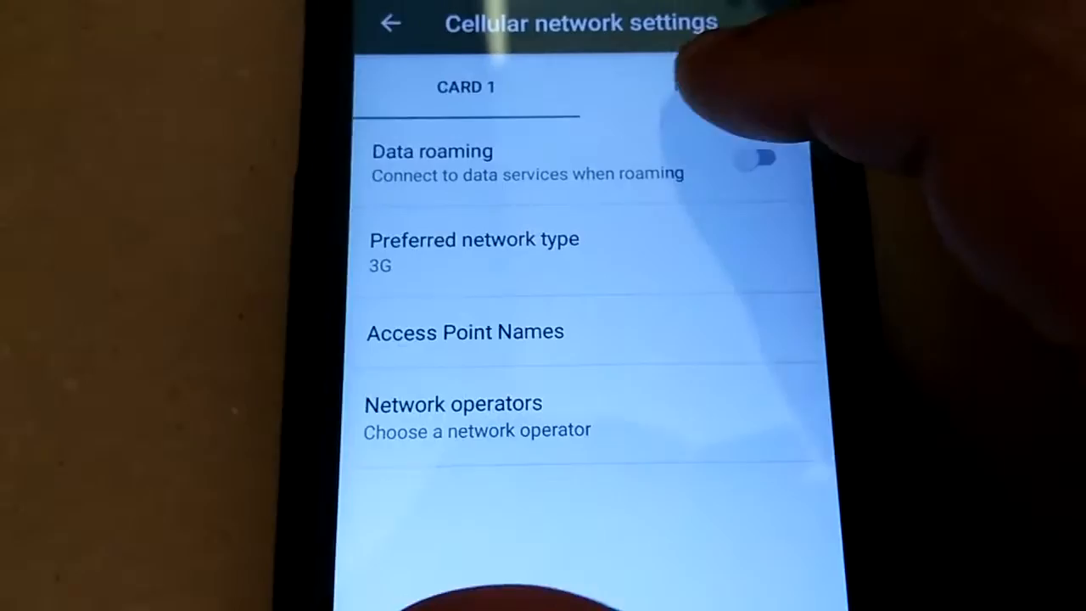
click(759, 160)
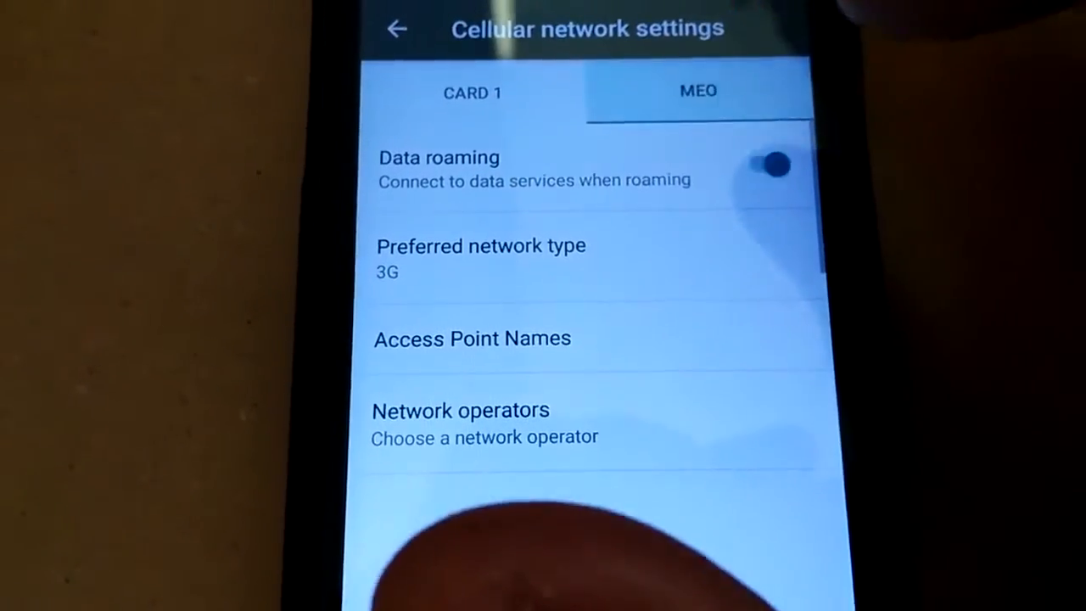
click(480, 259)
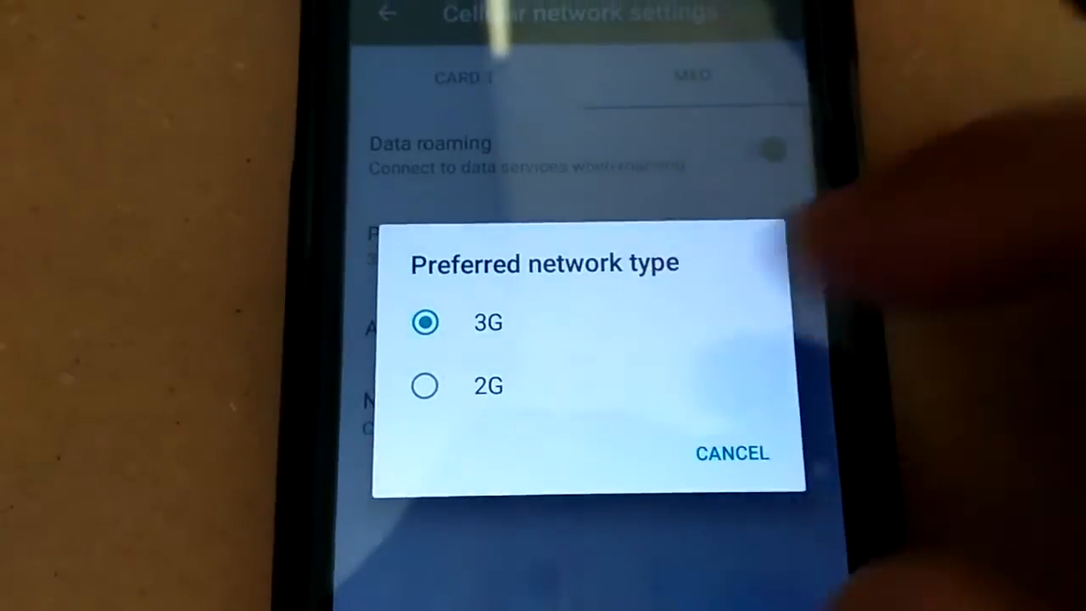
click(424, 386)
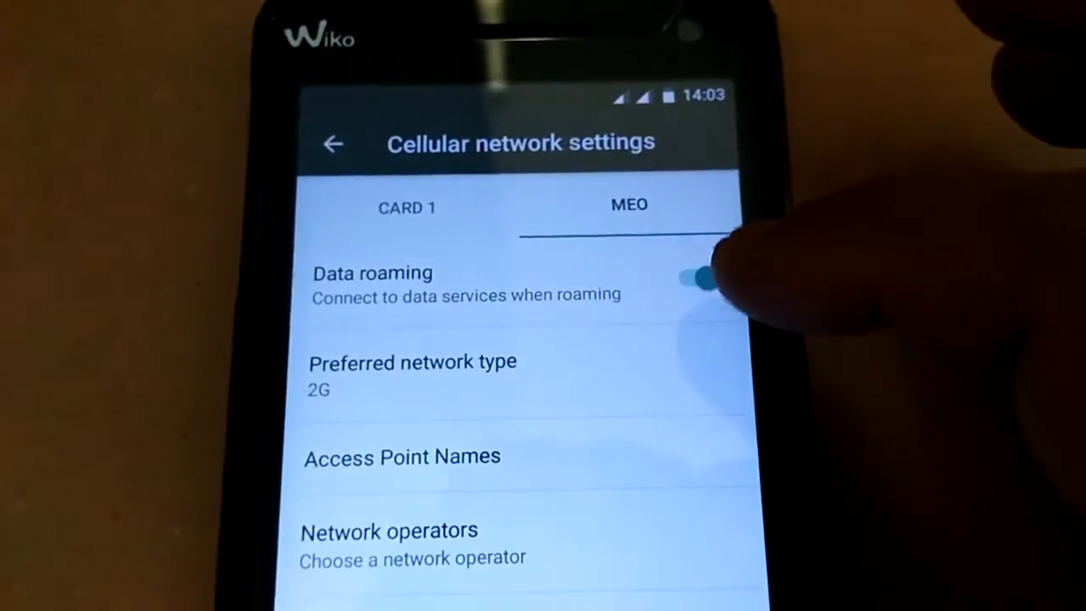
click(700, 279)
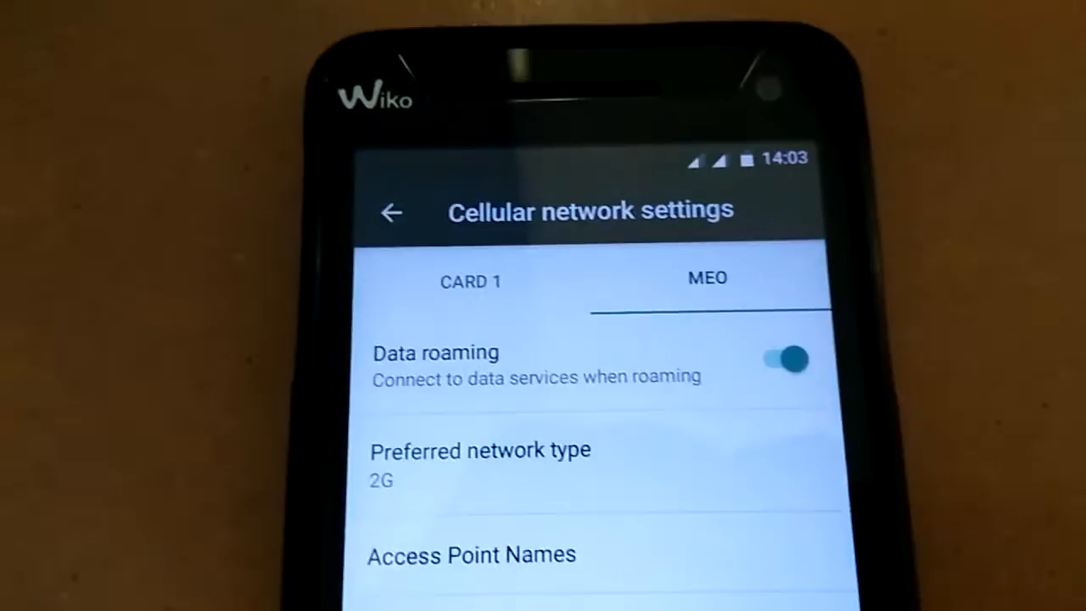
click(391, 212)
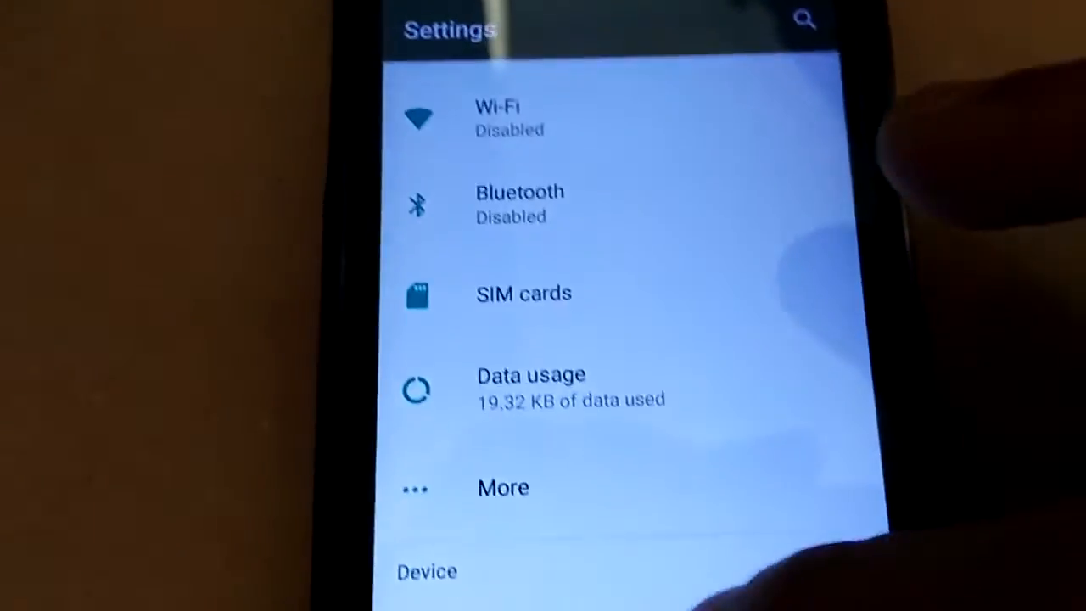
Browse Settings to Storage, showing 0.91 GB used of 2.32 GB and 10.48 GB SD.
scroll(down, 3)
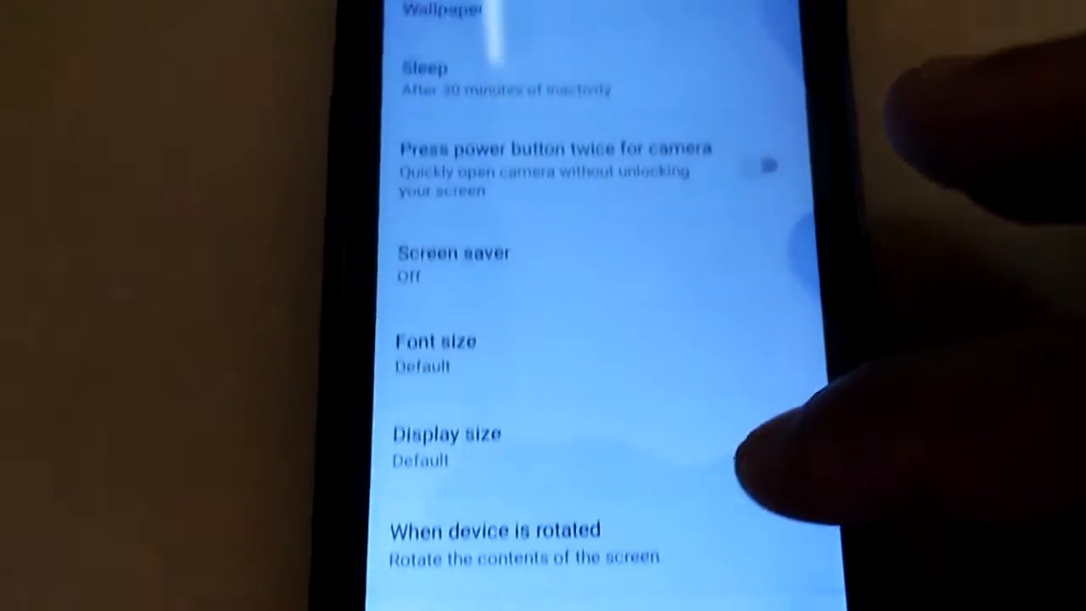
scroll(down, 3)
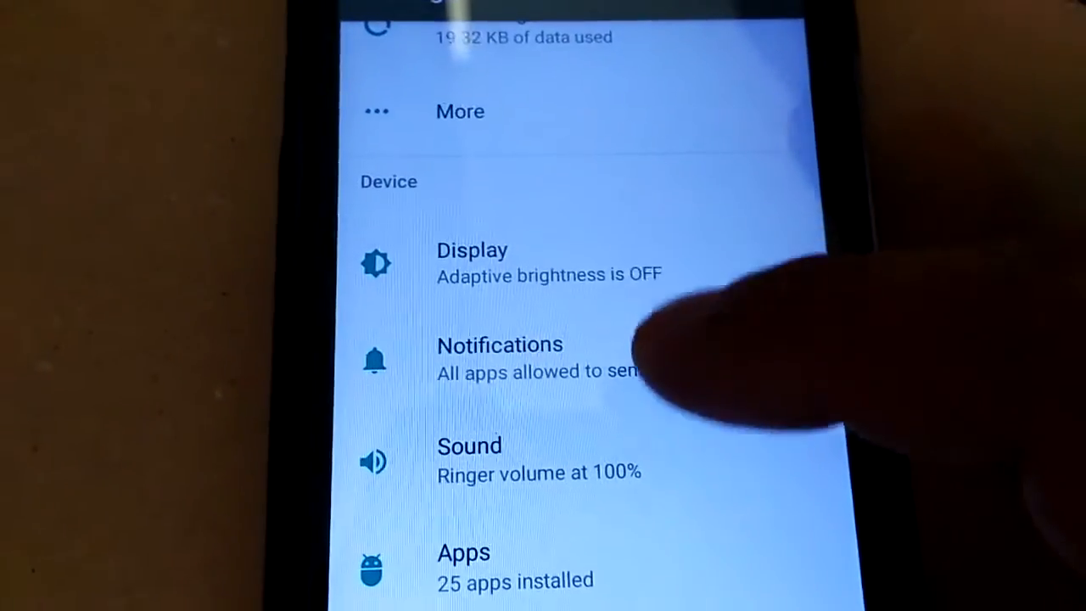
click(499, 356)
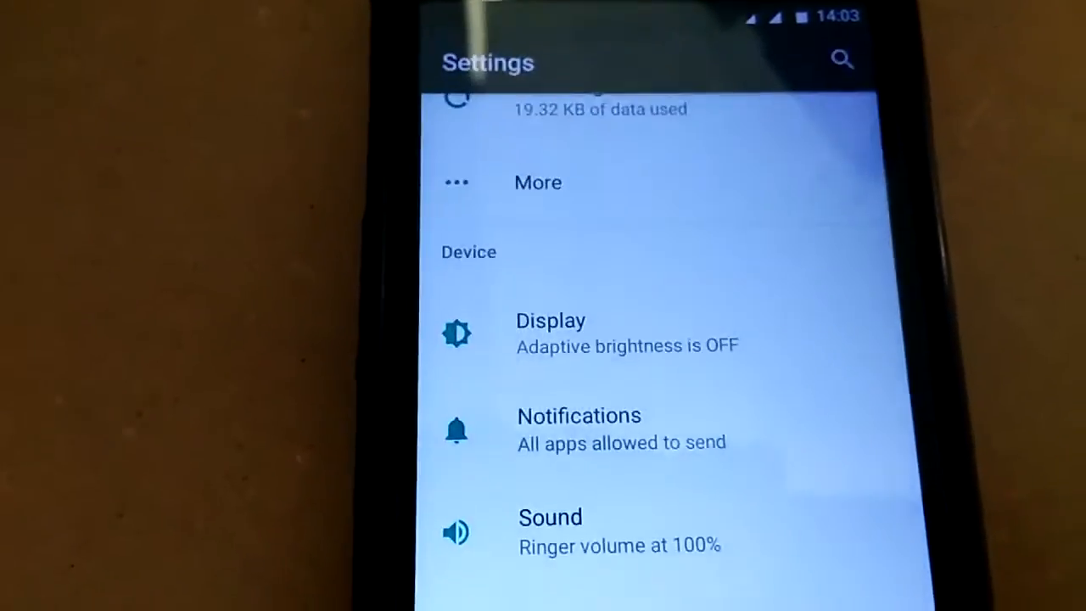
scroll(down, 3)
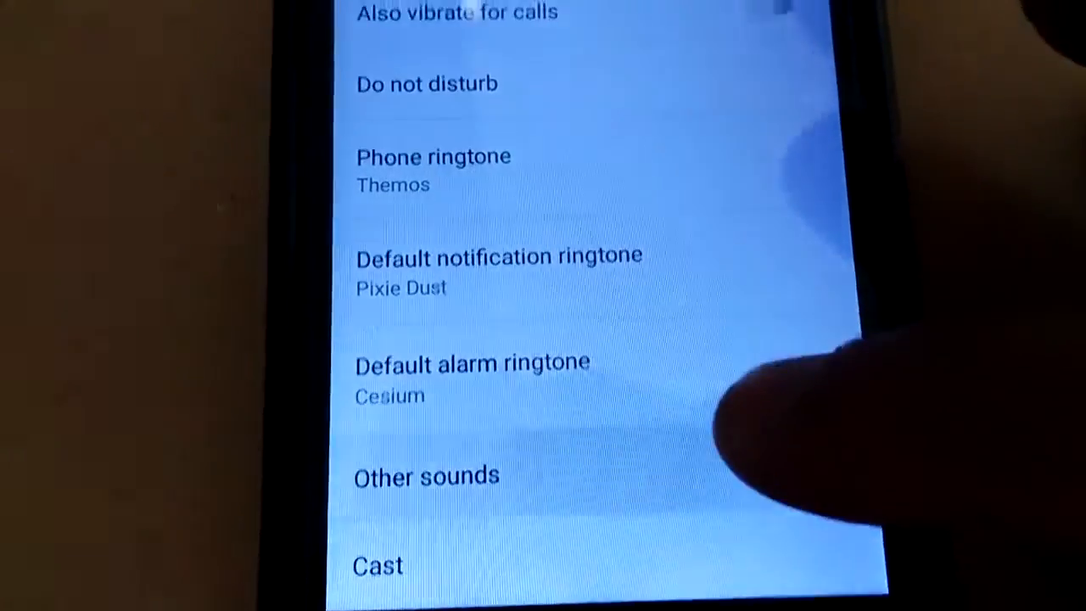
click(426, 476)
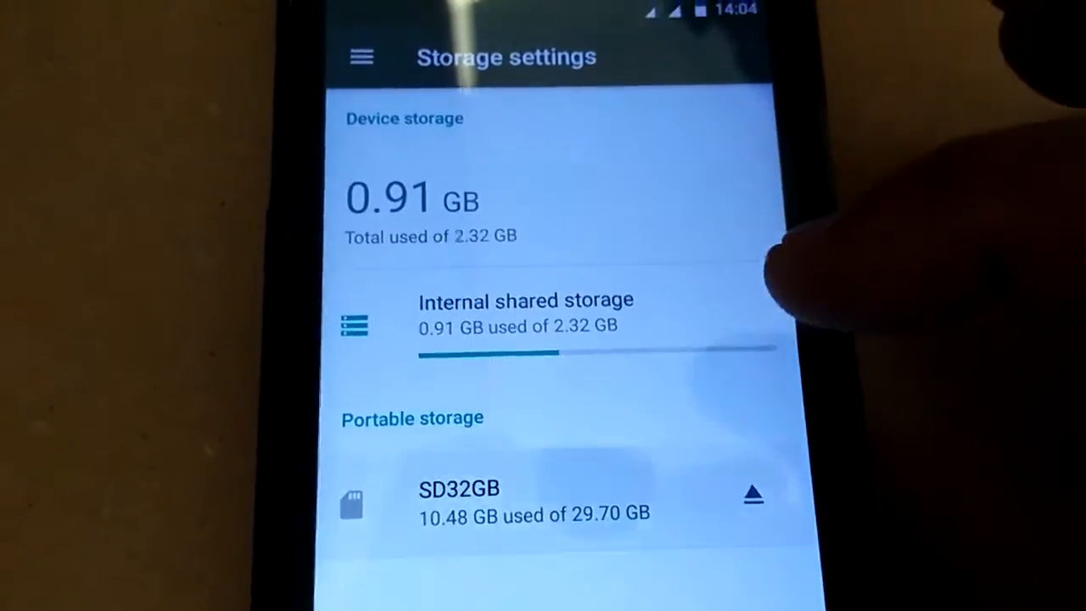
Open the SD32GB portable storage to browse folders such as 1FOTOS and 1KODI.
click(460, 500)
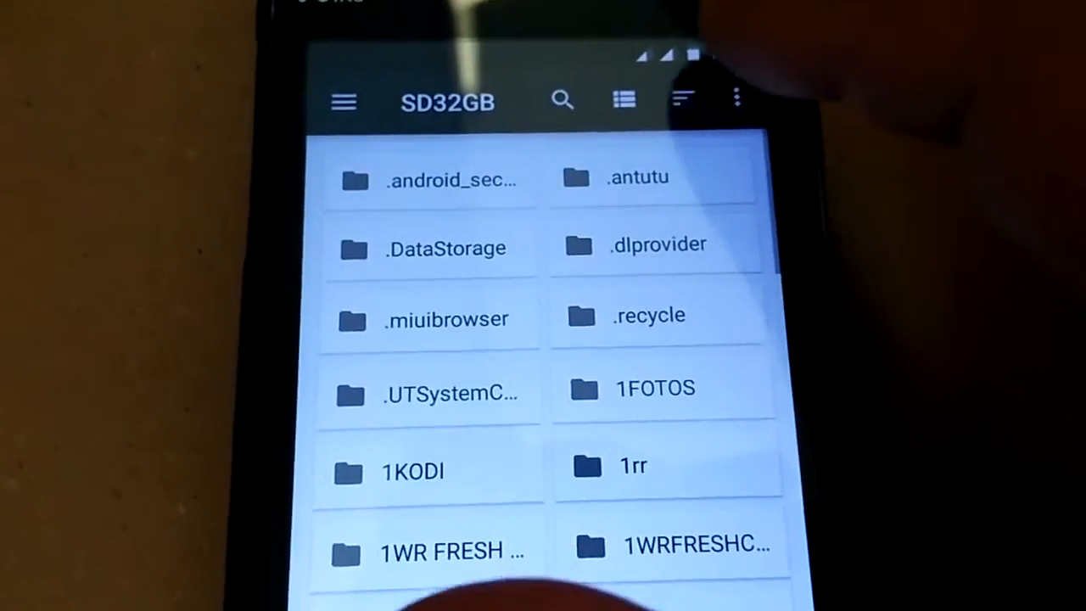
Open the file browser's overflow menu and pick an entry from it.
click(736, 99)
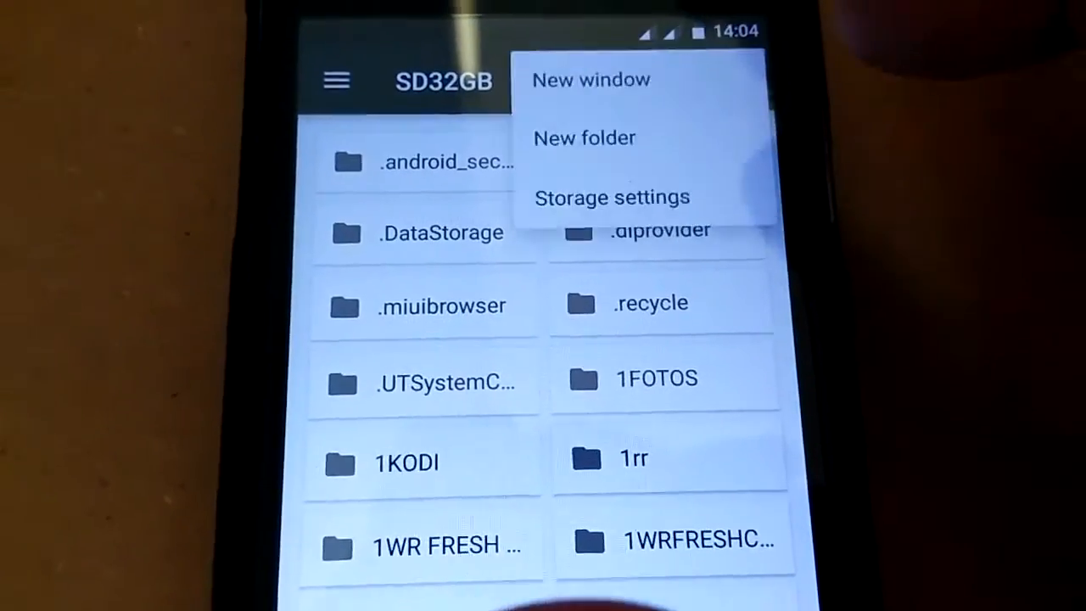
click(611, 196)
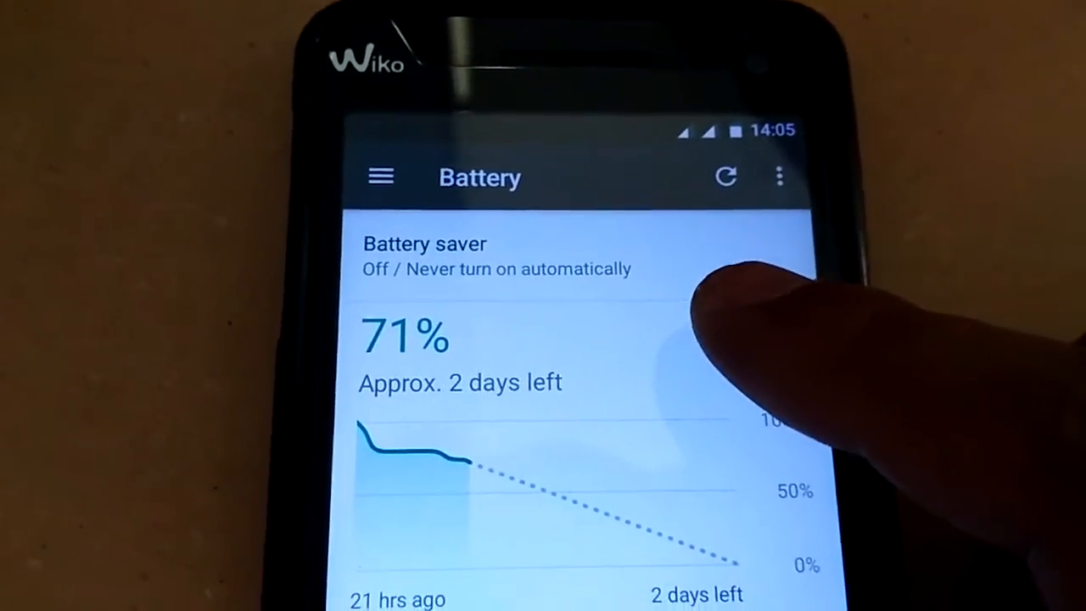
Open the Battery saver page and tap one of its controls.
click(424, 254)
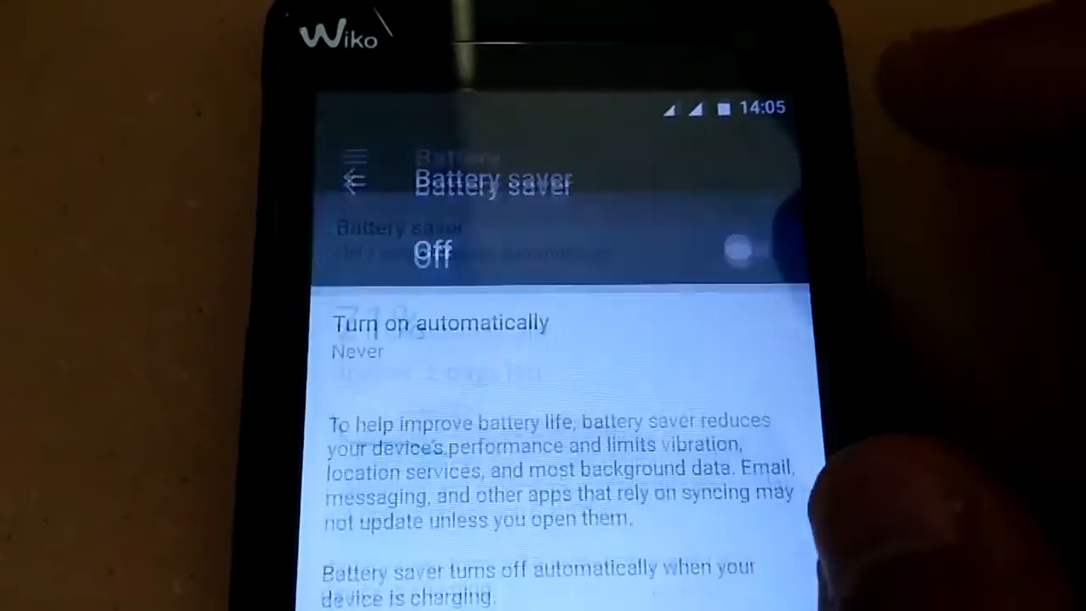
click(737, 250)
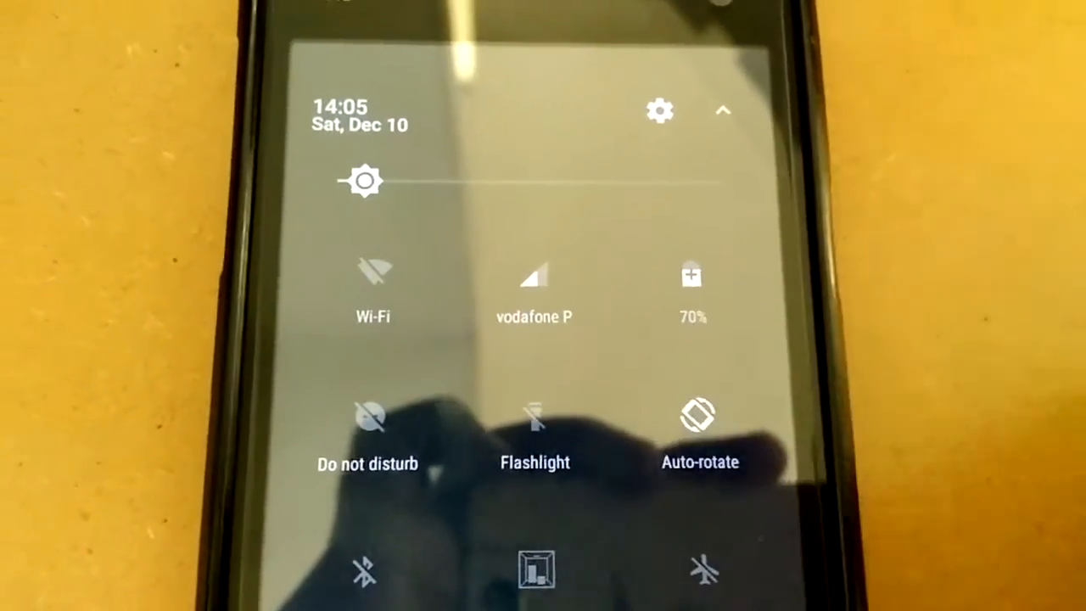
scroll(down, 3)
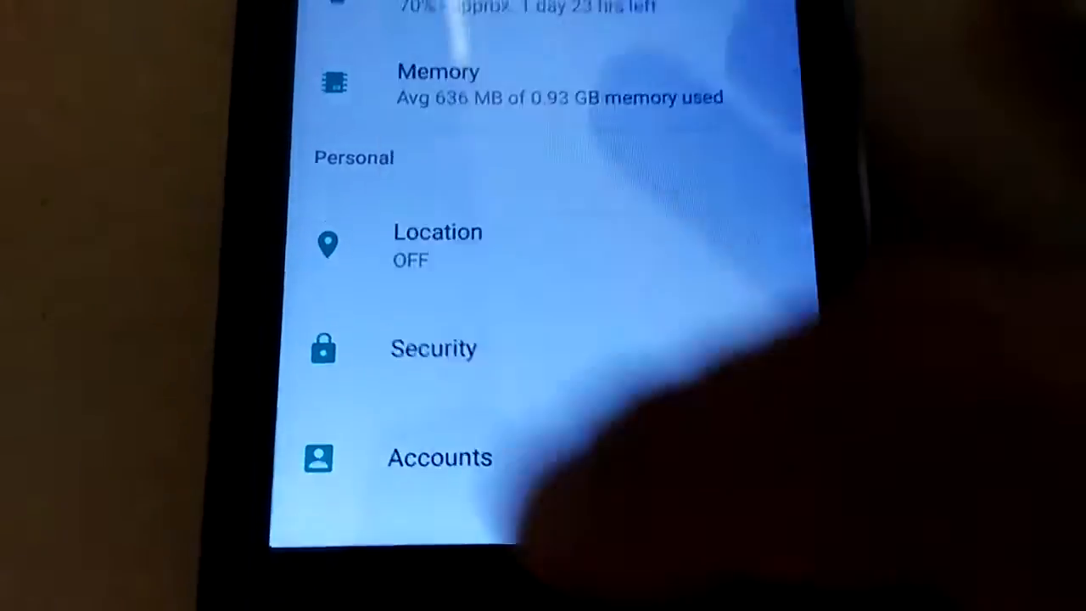
scroll(down, 3)
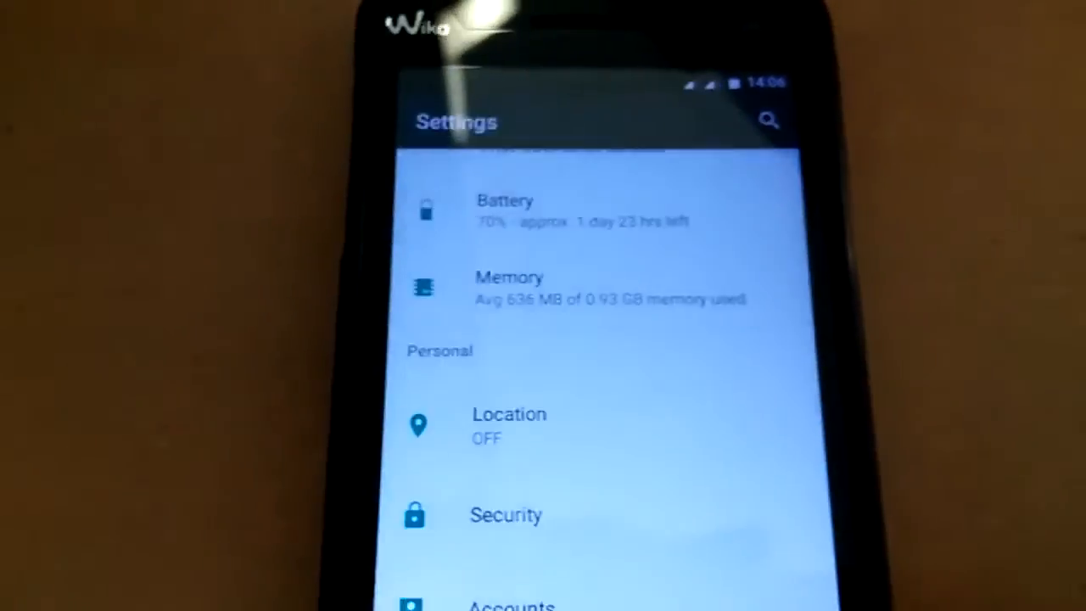
scroll(down, 3)
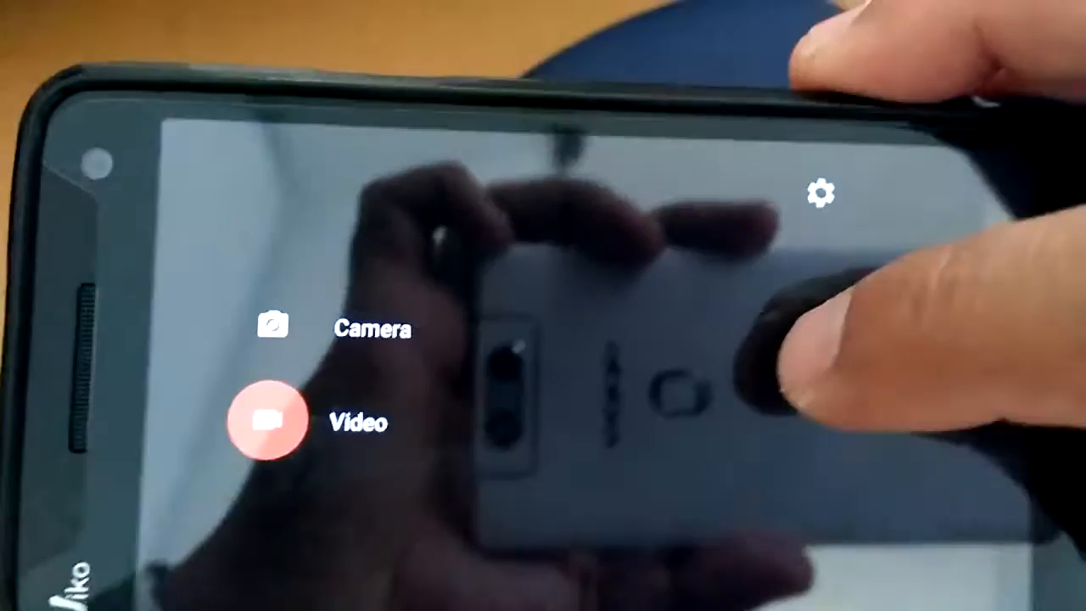
Choose a shooting mode in the Camera app's photo/video mode switcher.
click(266, 420)
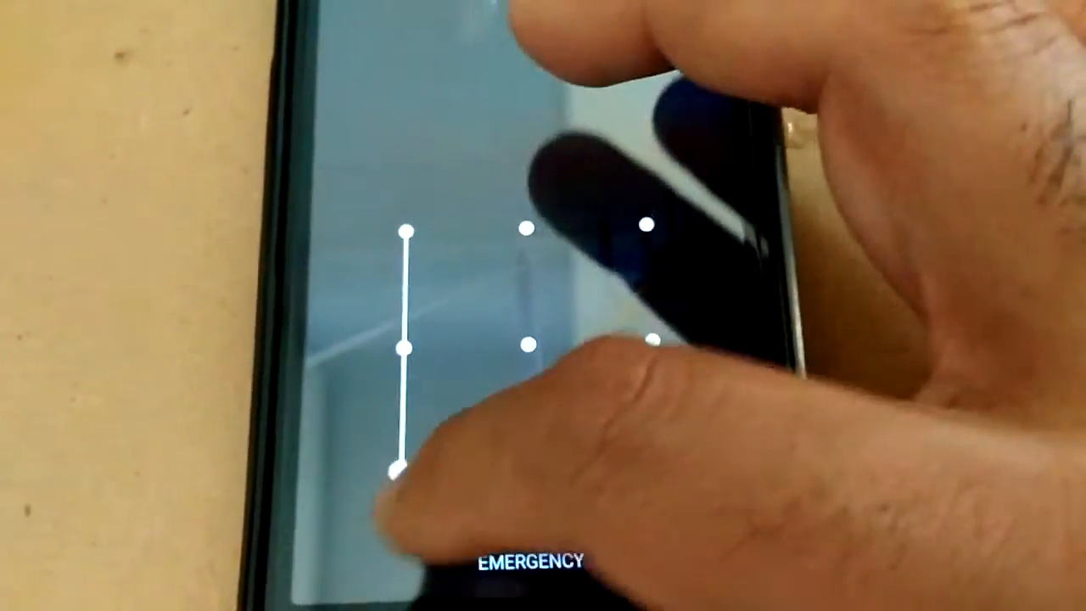
Unlock the phone with the pattern and open Nougat Launcher's settings menu.
drag(404, 231, 404, 464)
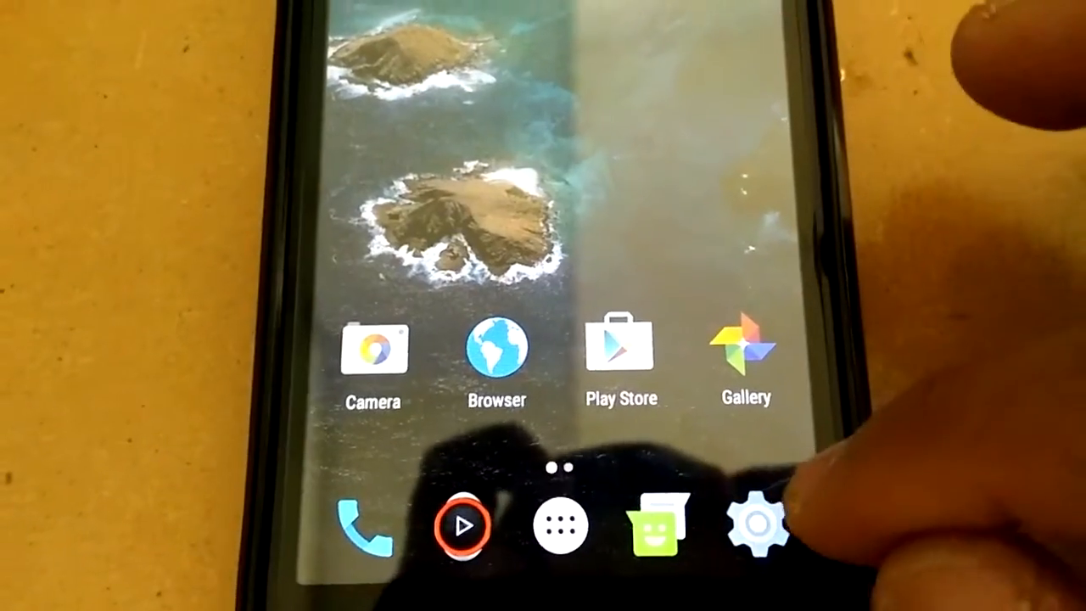
click(755, 526)
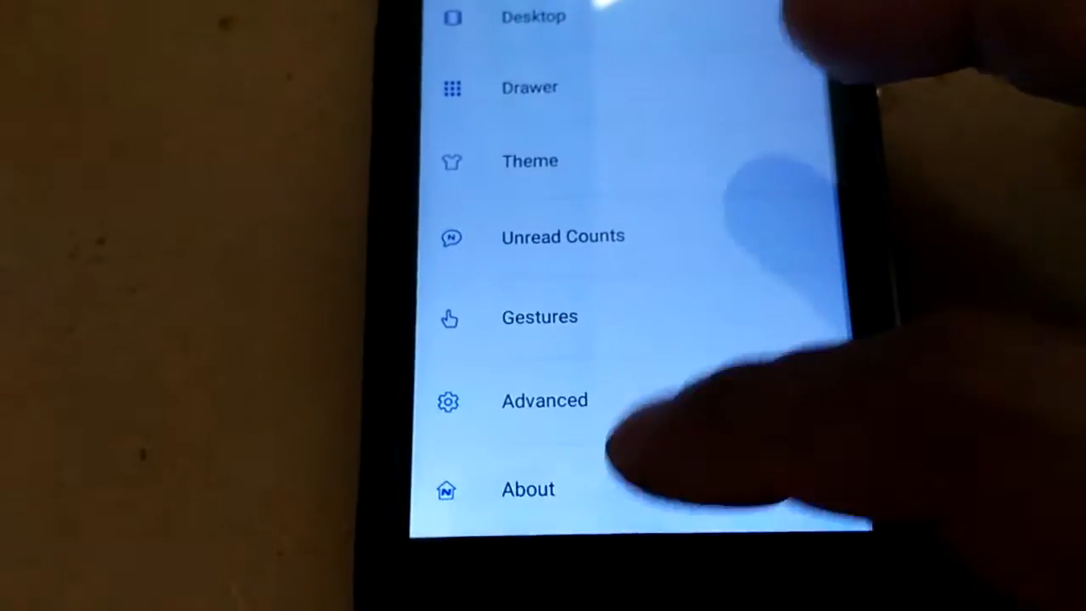
click(527, 488)
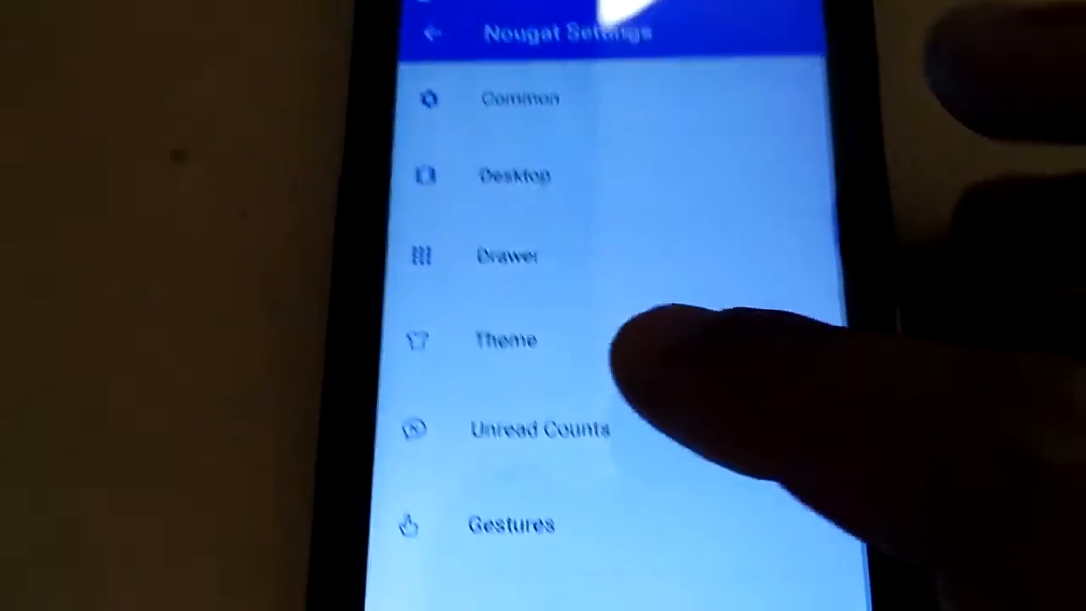
click(541, 429)
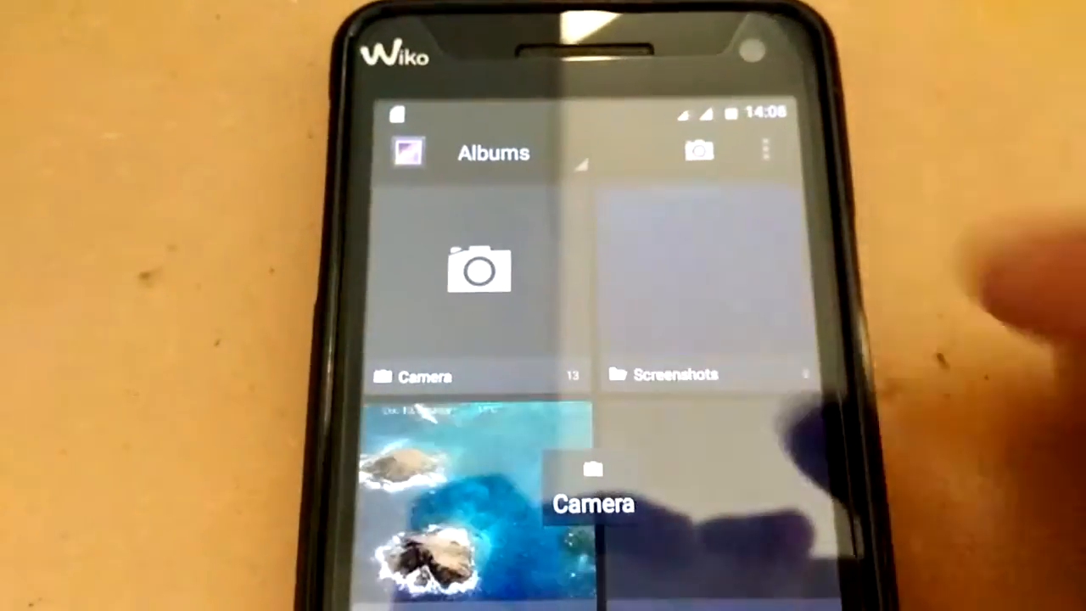
Browse the Gallery Screenshot album's screenshots in grid view.
click(674, 373)
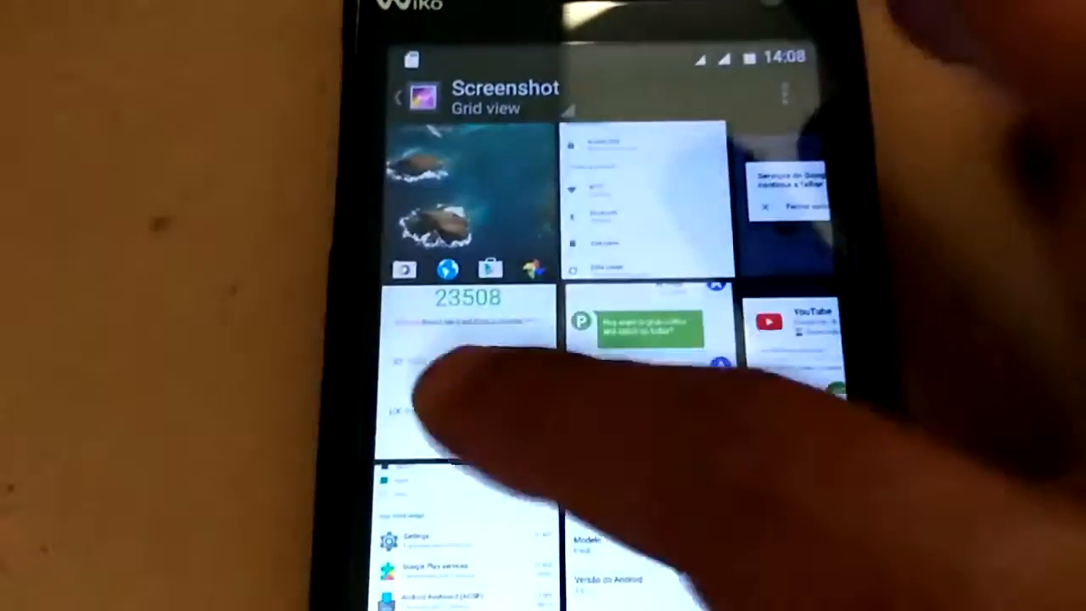
click(464, 365)
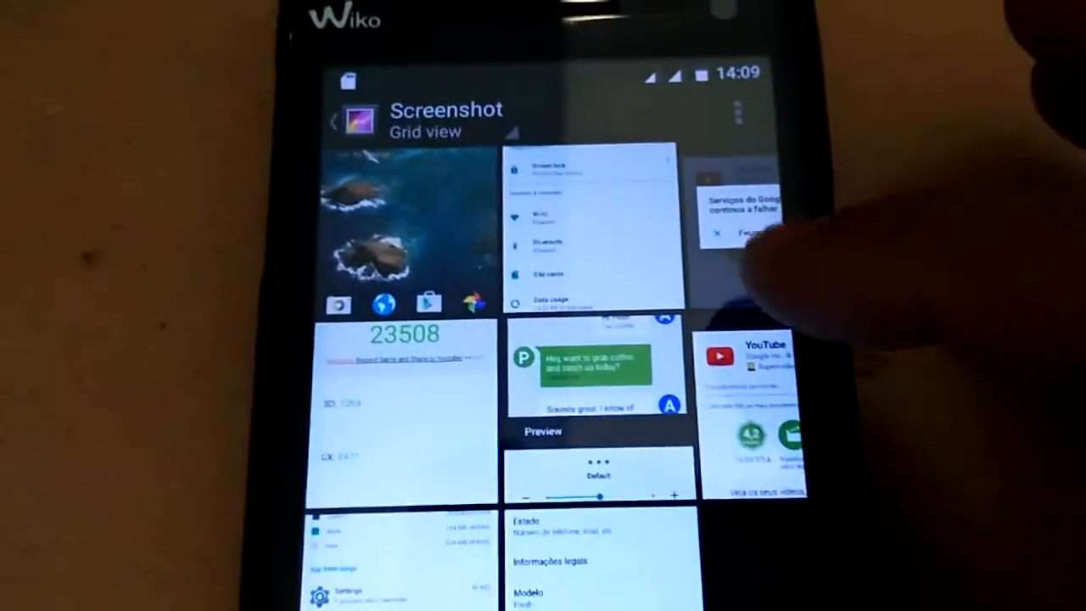
click(755, 352)
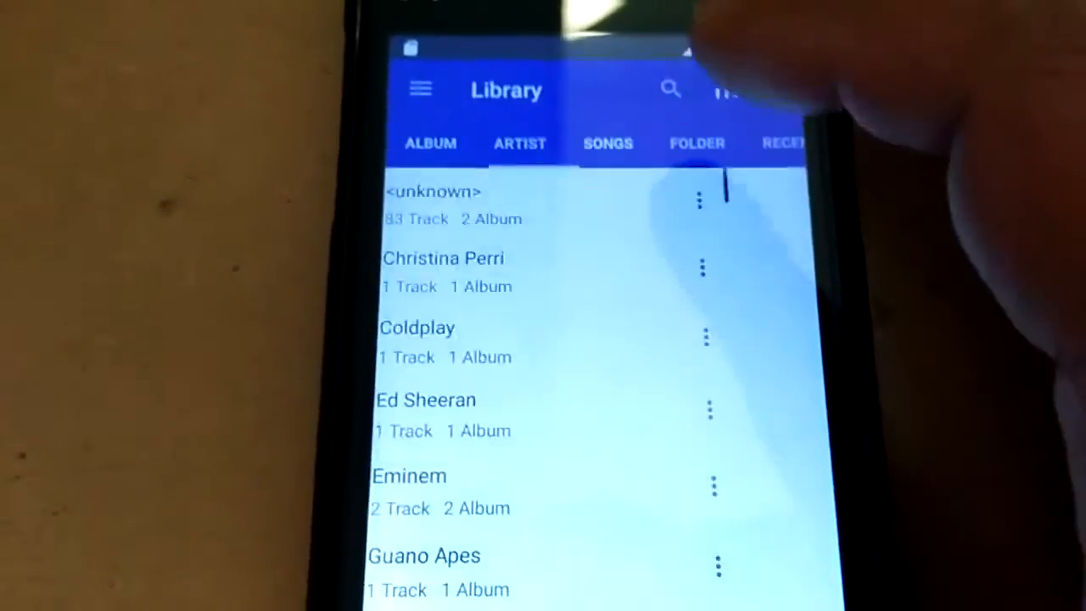
Open the music app's menu listing Equalizer, Playlist, Timer and MP3 Cutter.
click(607, 143)
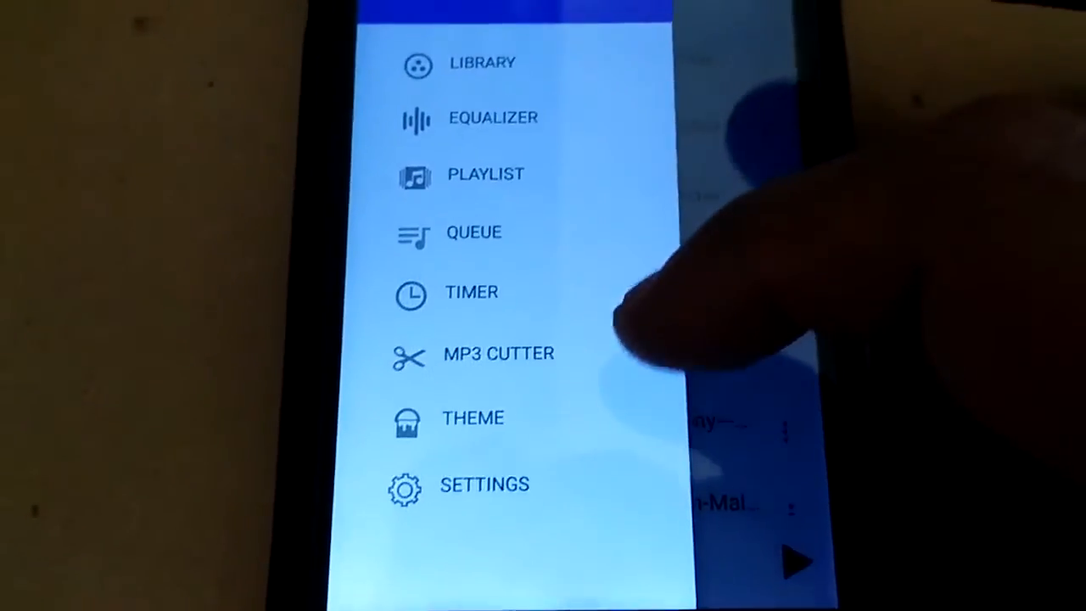
click(481, 62)
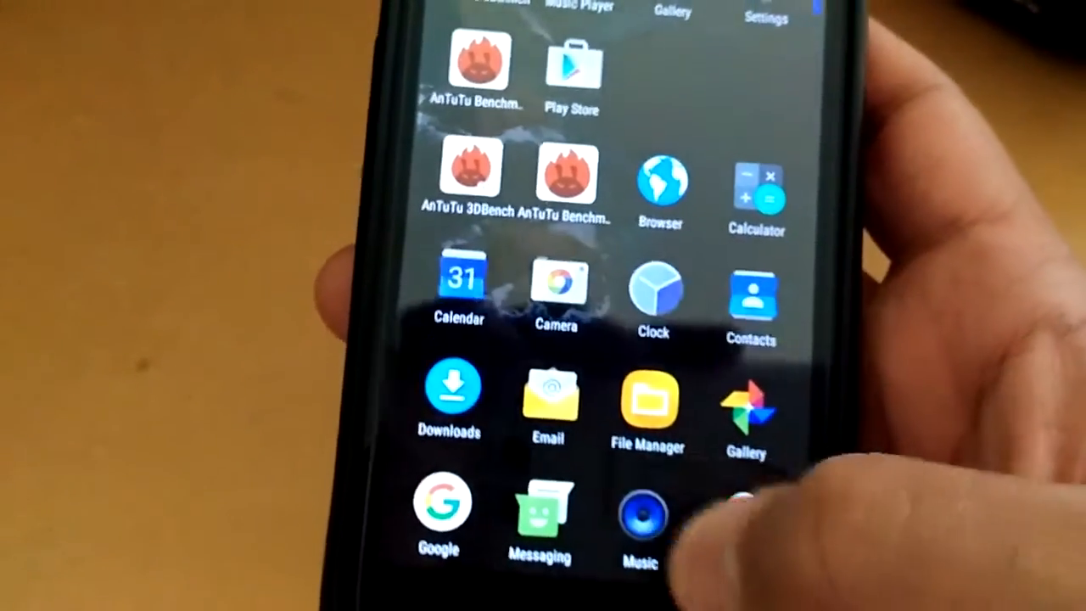
Show the app drawer with Calendar, Camera, Music and other installed apps.
click(643, 509)
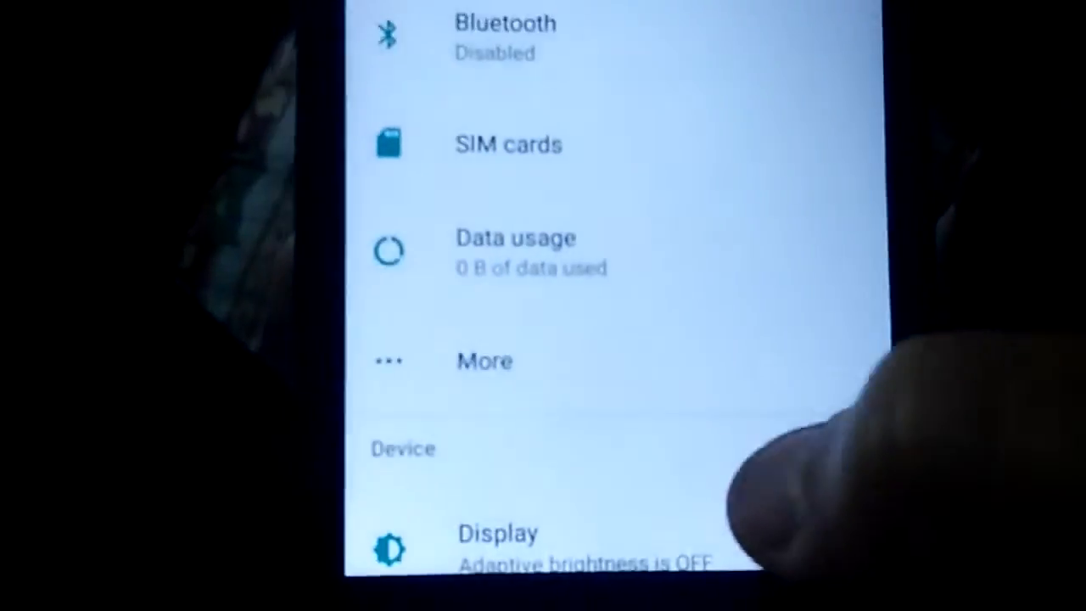
Scroll Developer options down to the Networking section showing Cellular data always active.
scroll(down, 3)
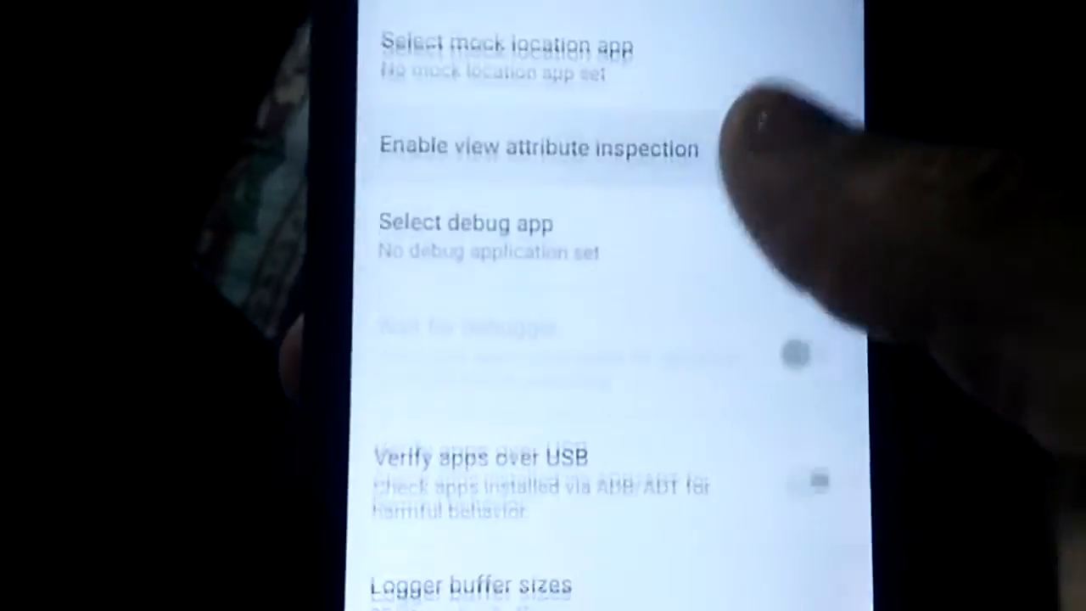
scroll(down, 3)
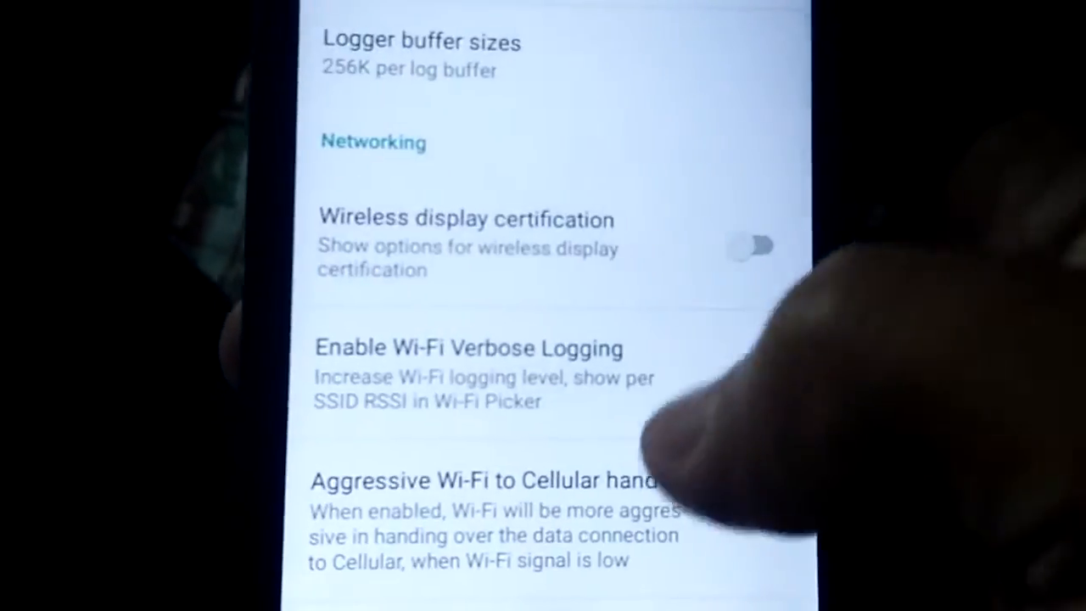
scroll(down, 3)
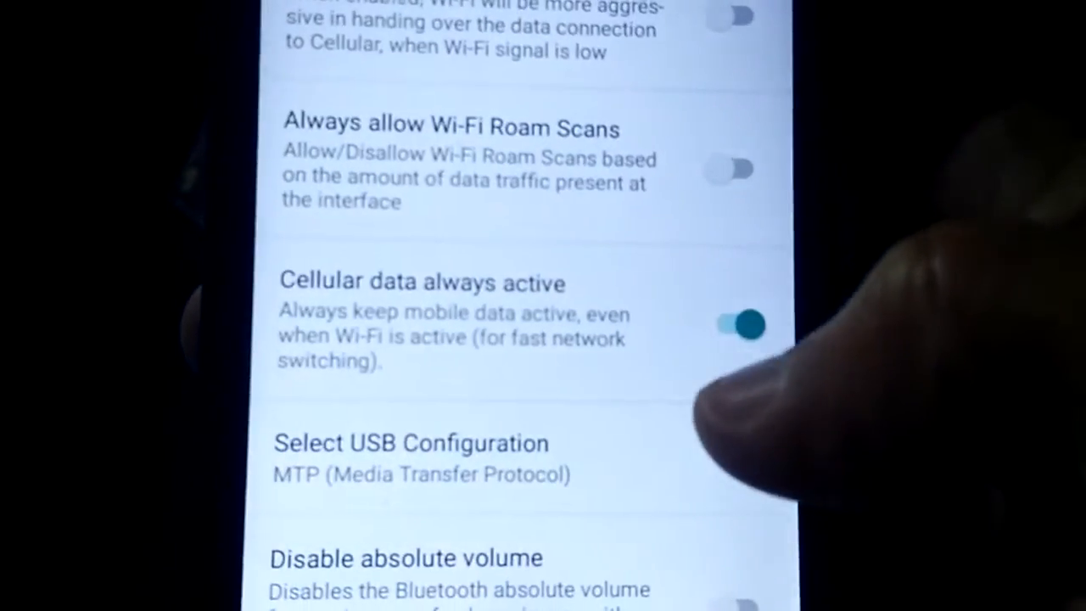
scroll(down, 3)
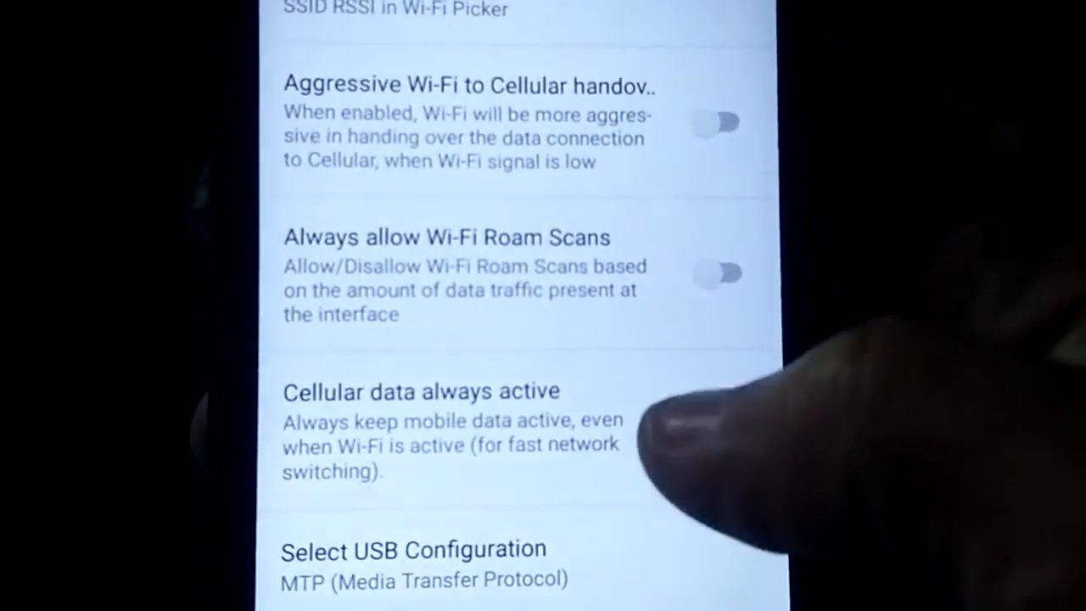
Set the USB configuration to Charging.
click(413, 548)
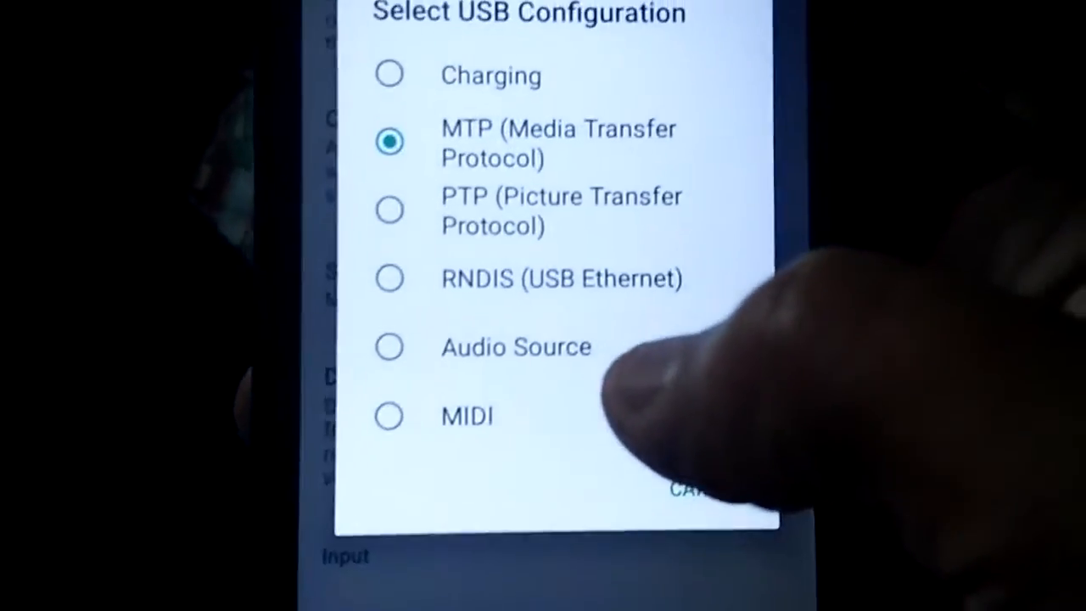
click(389, 75)
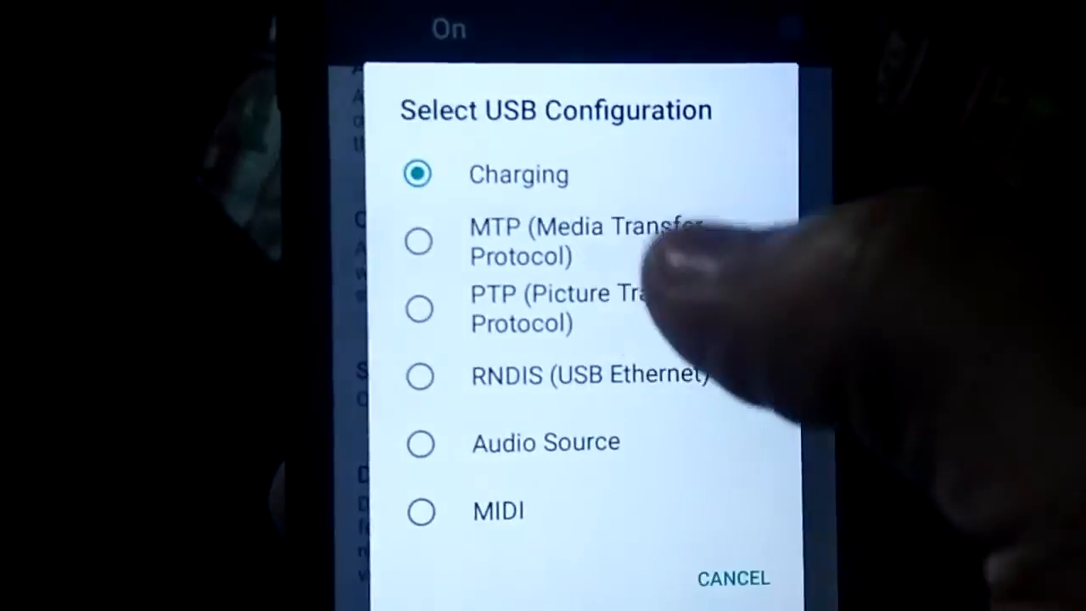
click(418, 241)
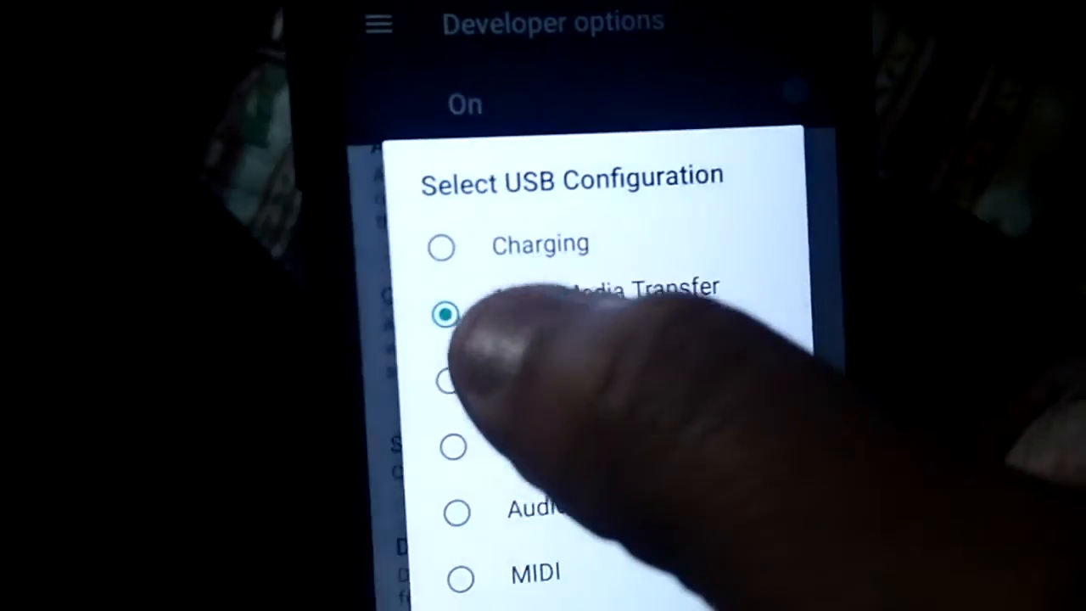
click(440, 245)
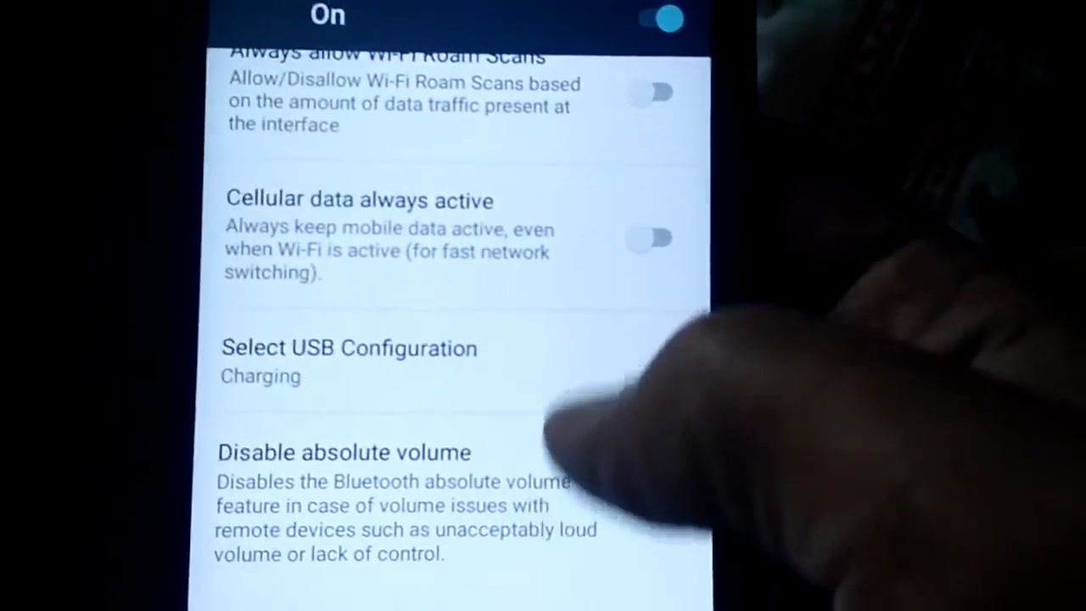
Enable Force allow apps on external storage in Developer options.
scroll(down, 3)
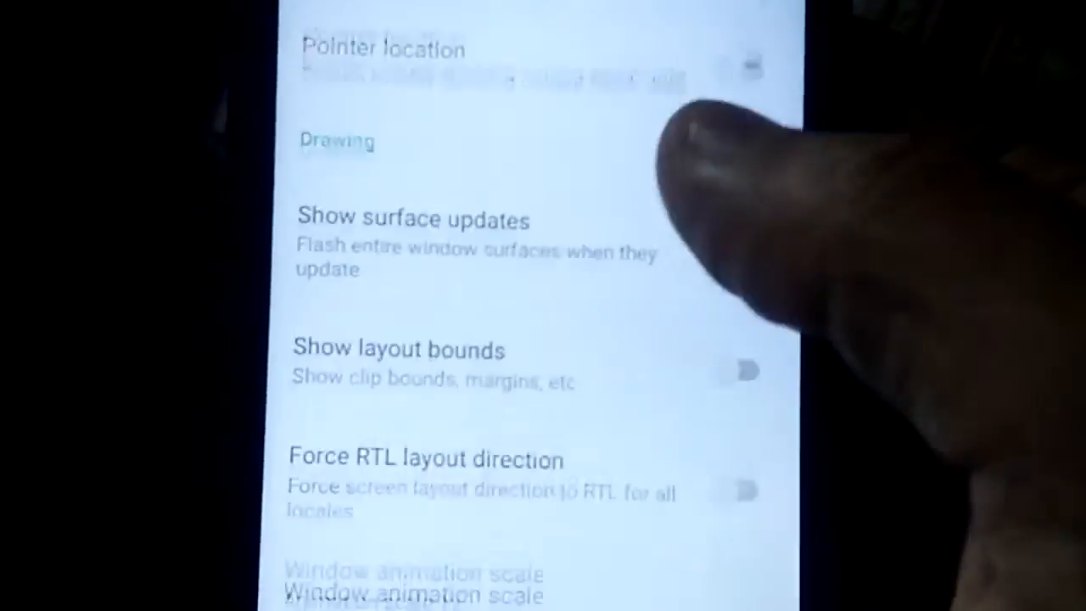
scroll(down, 3)
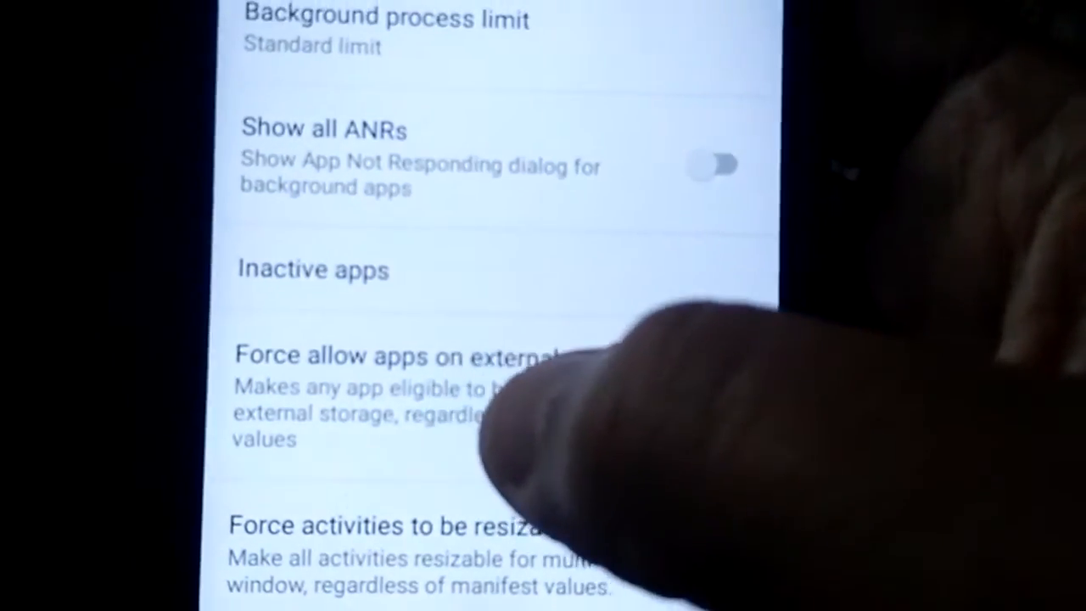
click(700, 415)
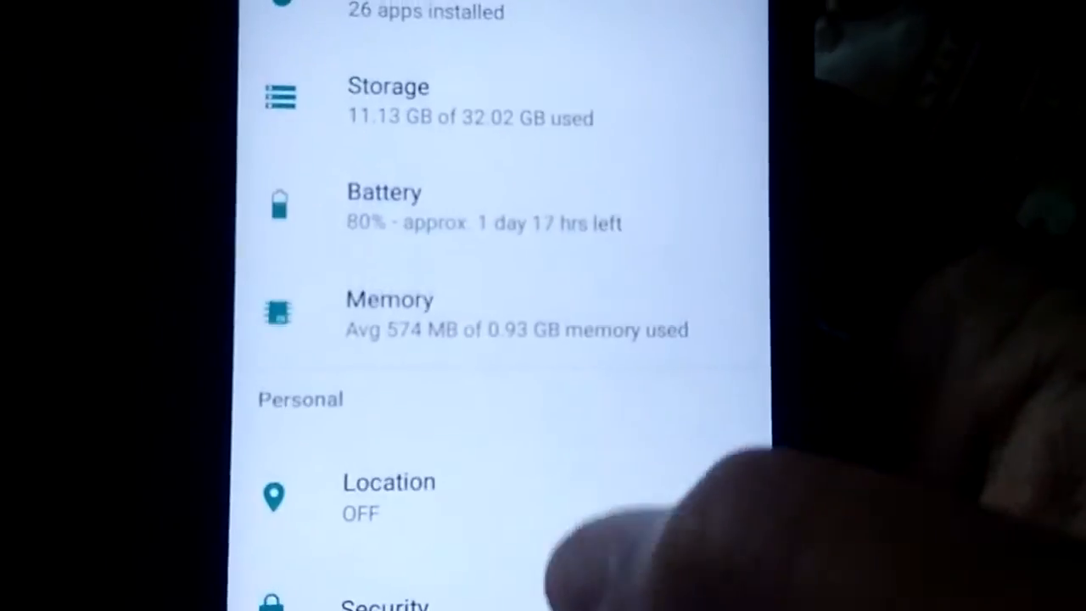
Check AnTuTu Benchmark's storage is on SD32GB, then view Netflix's App info.
scroll(down, 3)
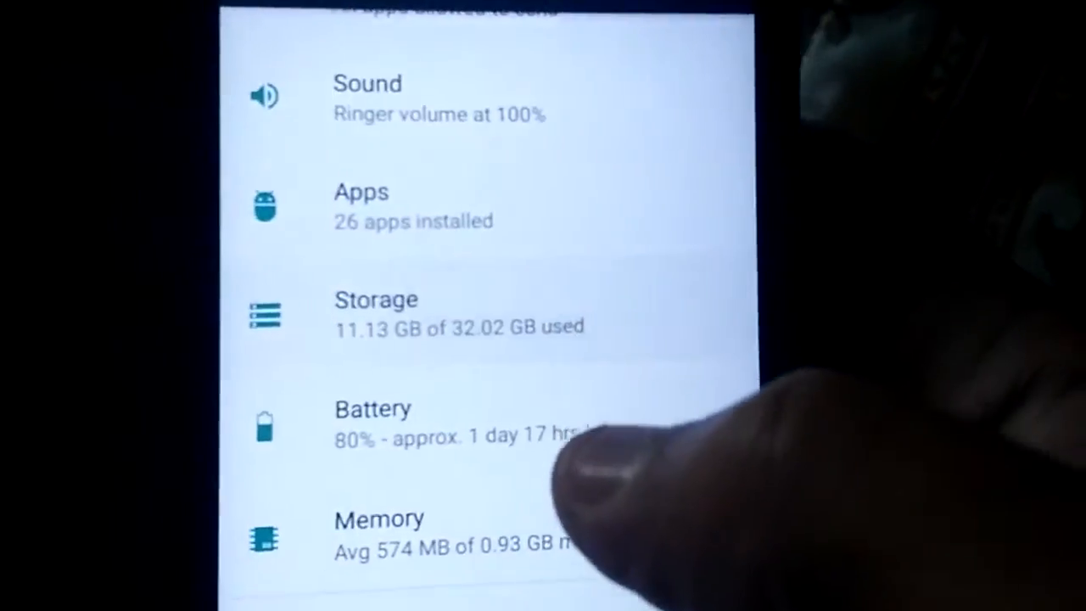
click(376, 313)
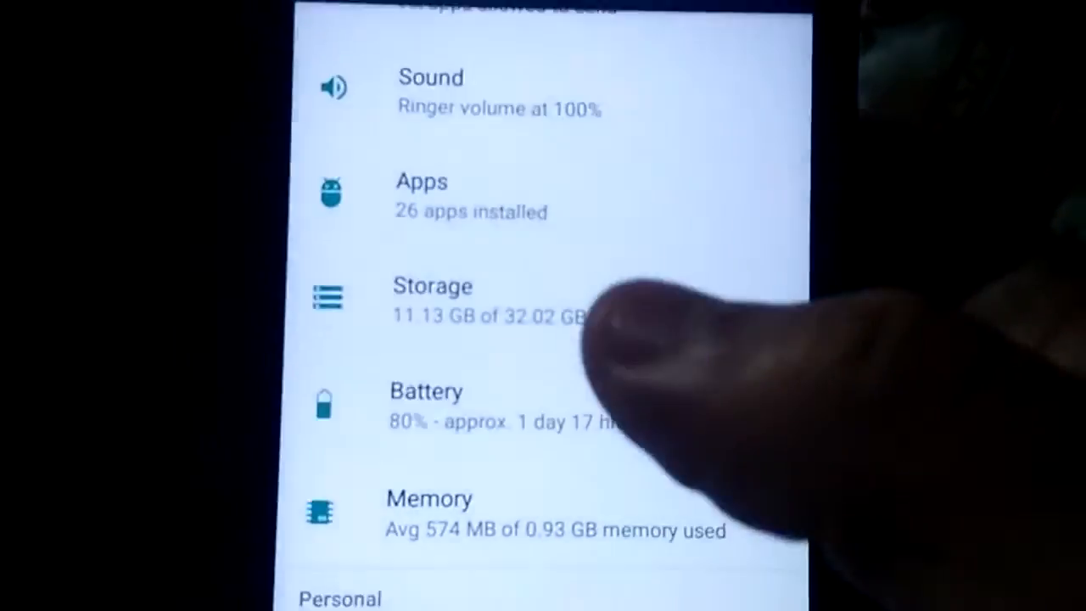
click(422, 195)
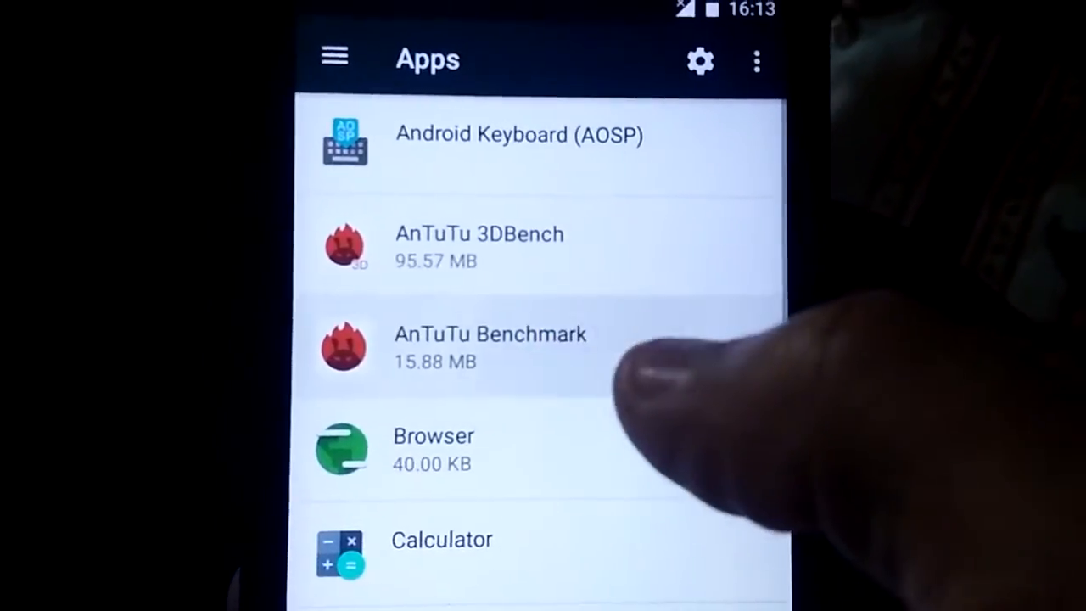
click(491, 343)
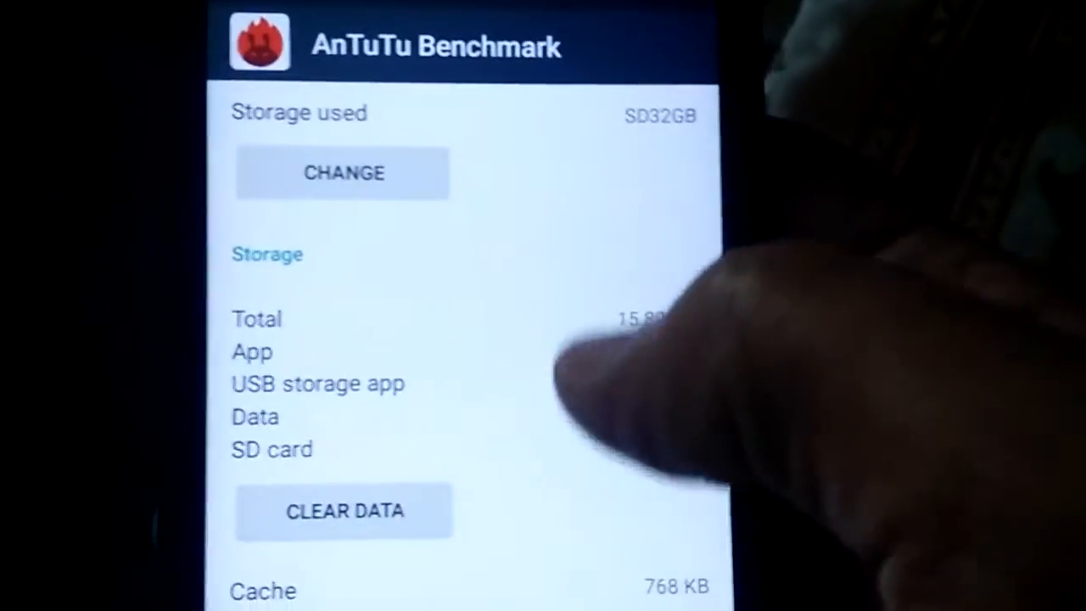
click(342, 173)
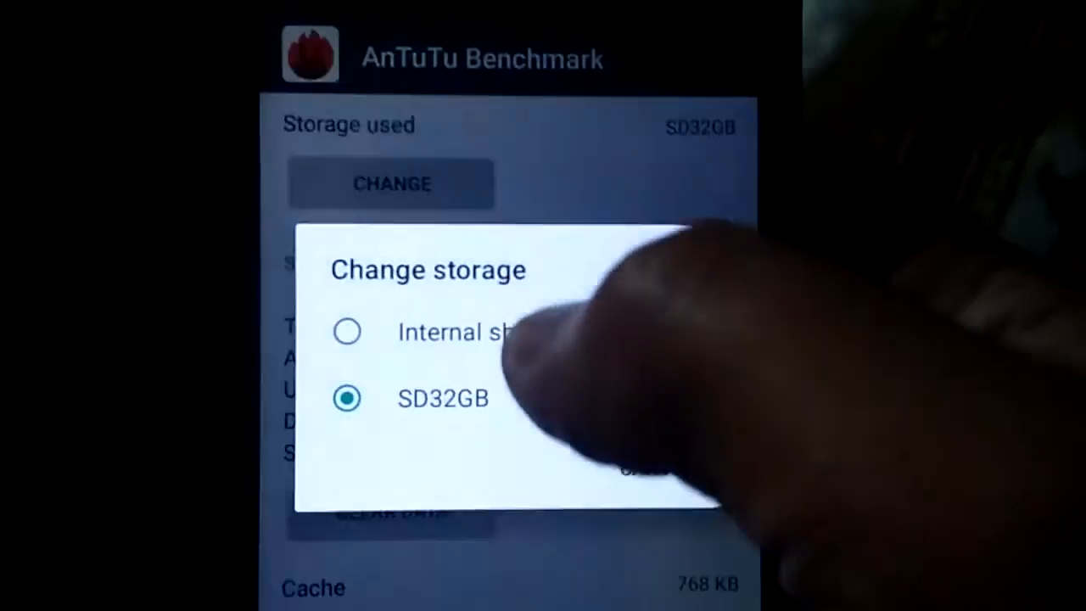
click(441, 399)
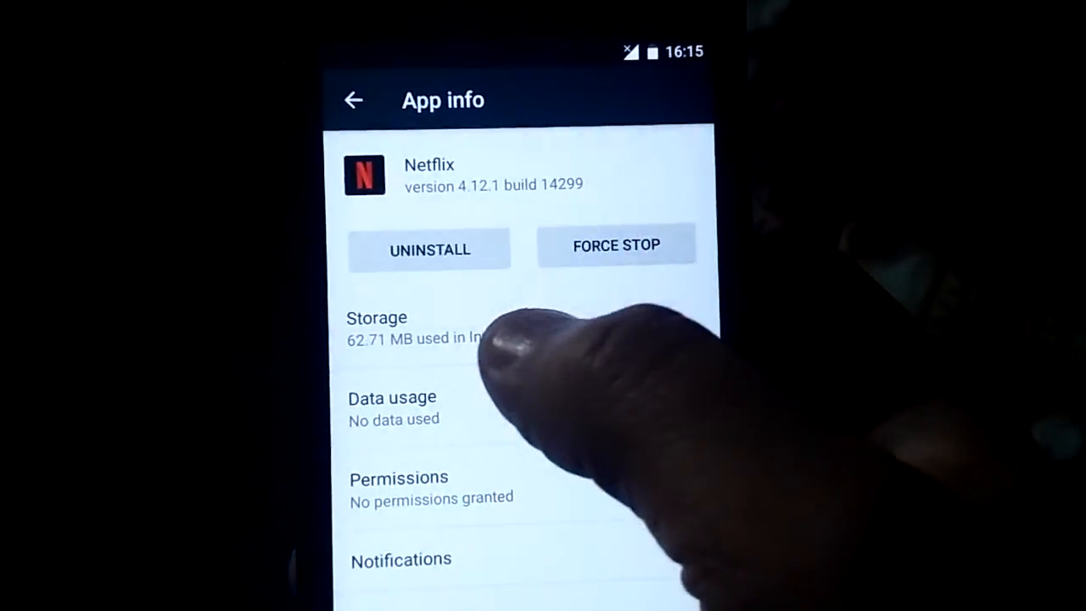
Move Netflix from internal shared storage to the SD32GB card.
click(376, 329)
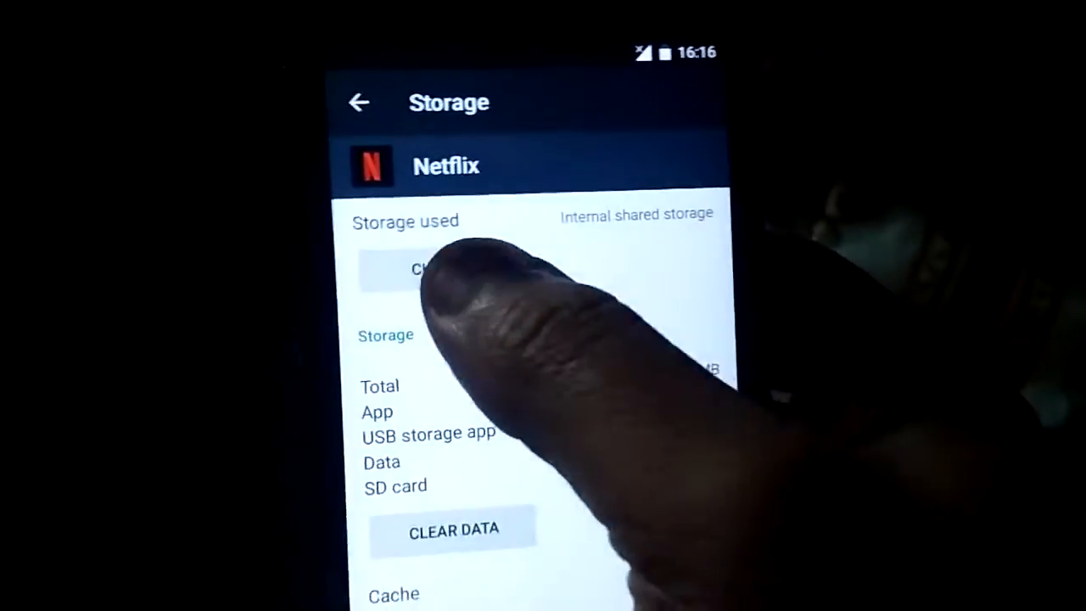
click(424, 269)
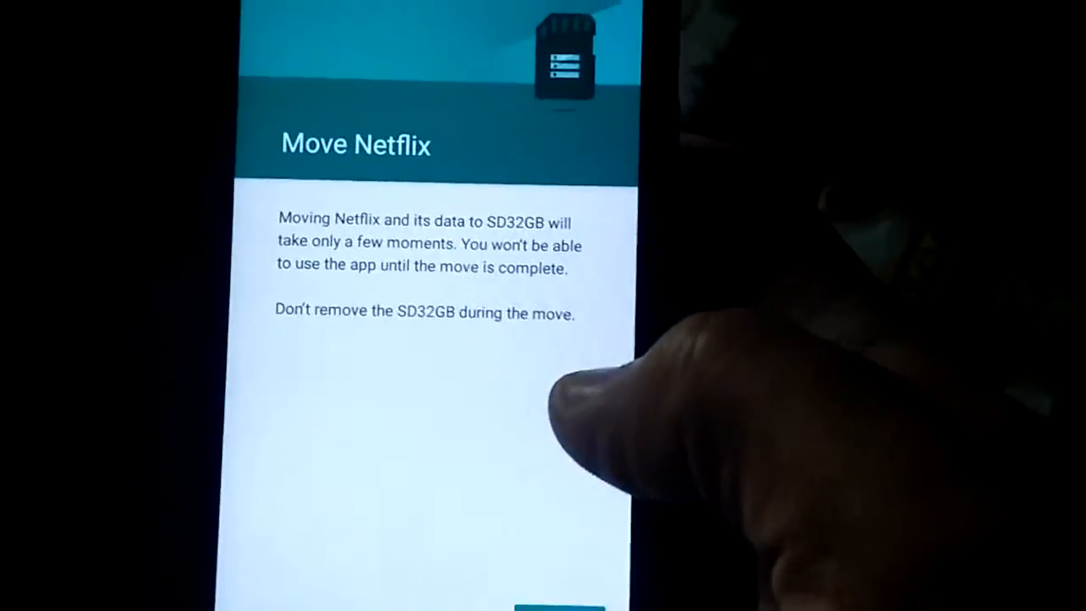
click(560, 602)
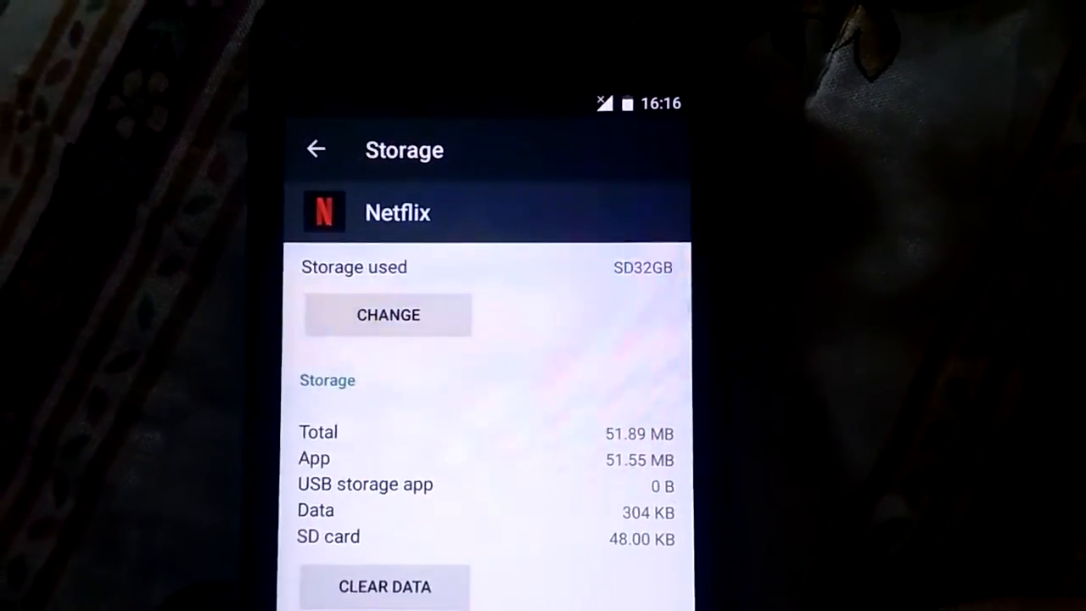
scroll(down, 3)
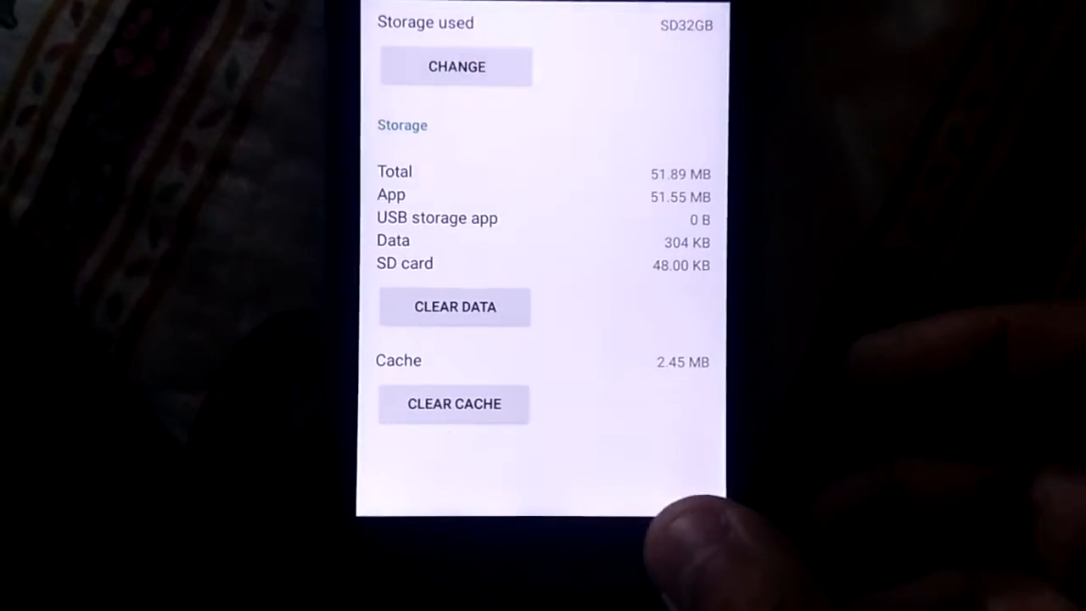